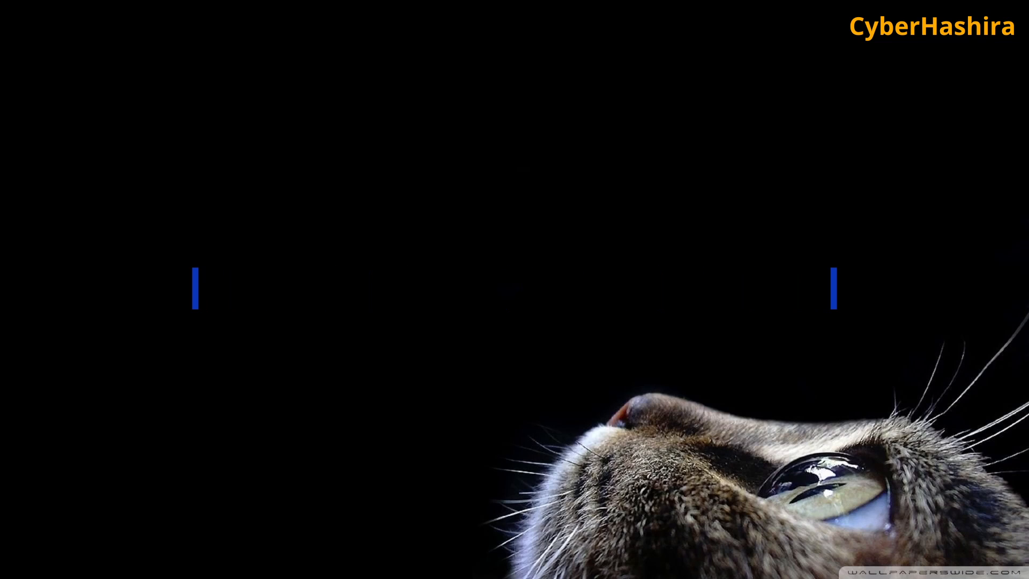
- Type 'Verify Integrity using OpenSSL' and reach the 'login as:' prompt on 192.168.29.121
type("Verify Integrity using OpenSSL")
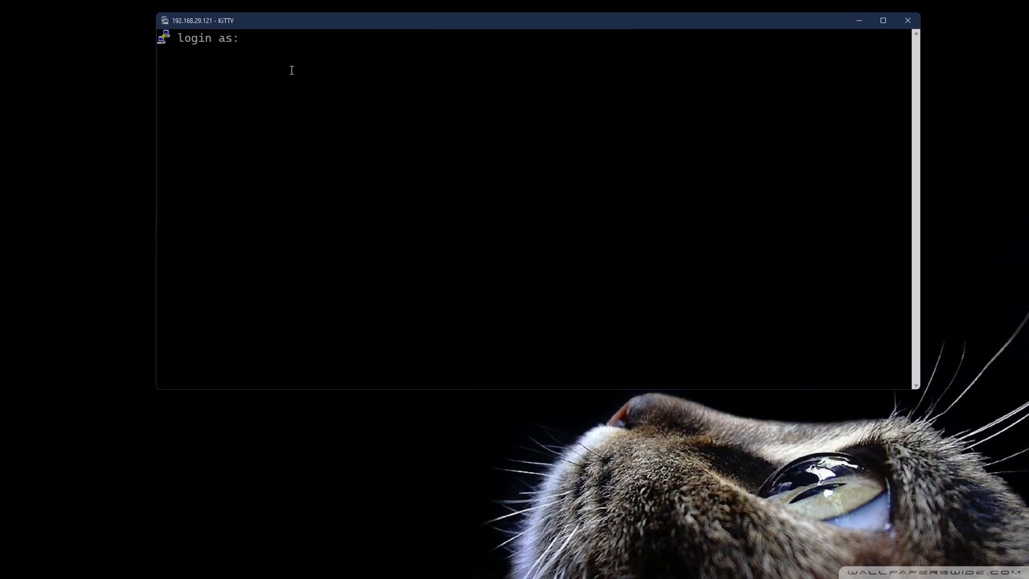
- Log in as hashi, show the OpenSSL 1.1.1q build details with 'openssl version -a', then clear
type("hashi")
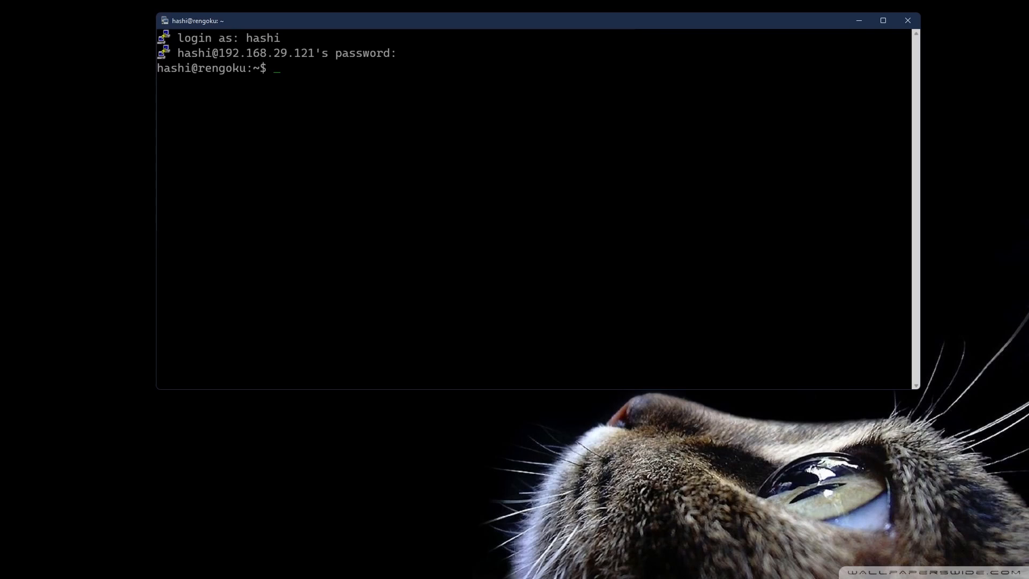
type("openssl version -a")
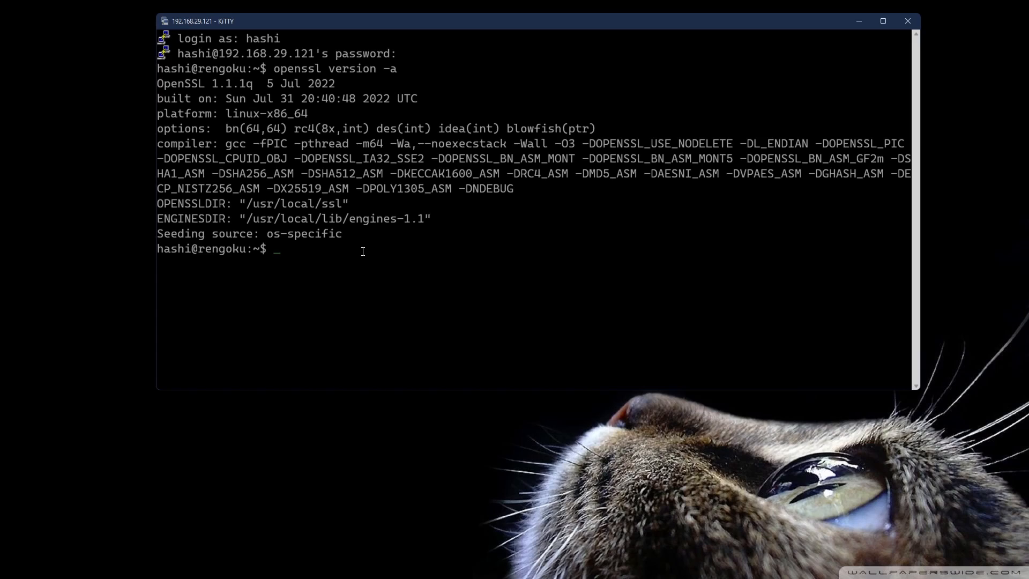
mouse_move(486, 166)
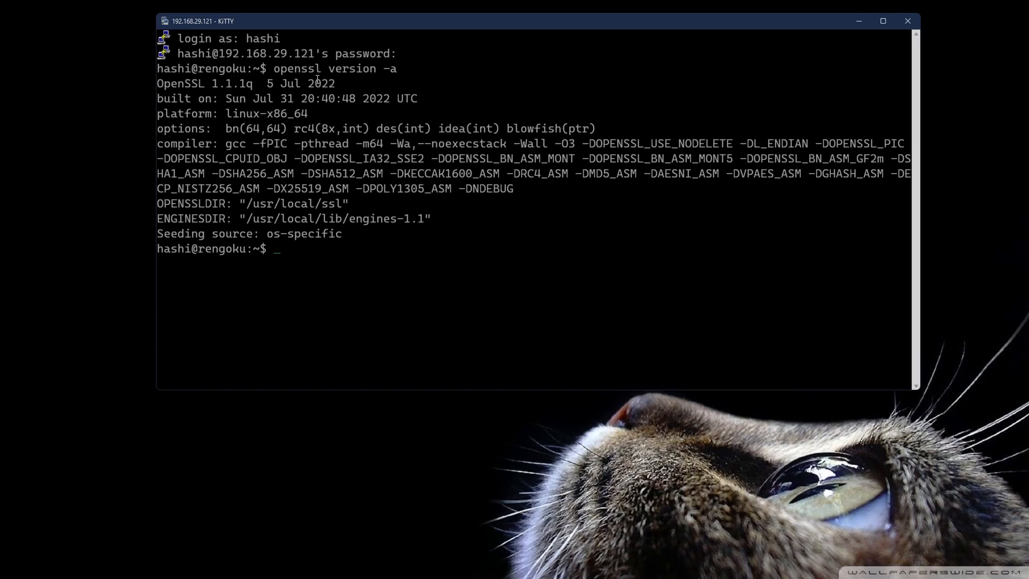
double_click(230, 84)
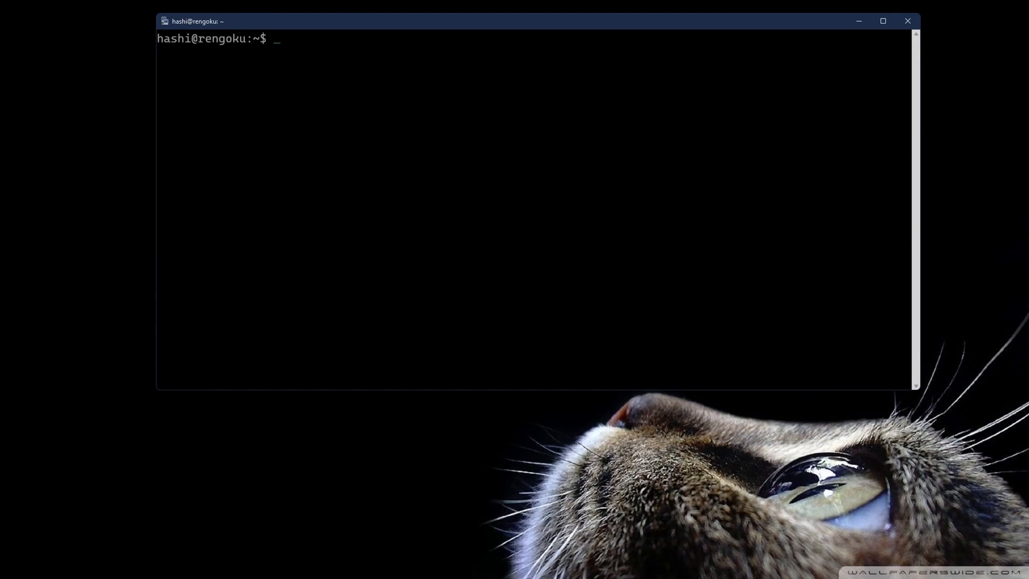
- Show the OpenSSL version and the version command's option list
type("openssl version")
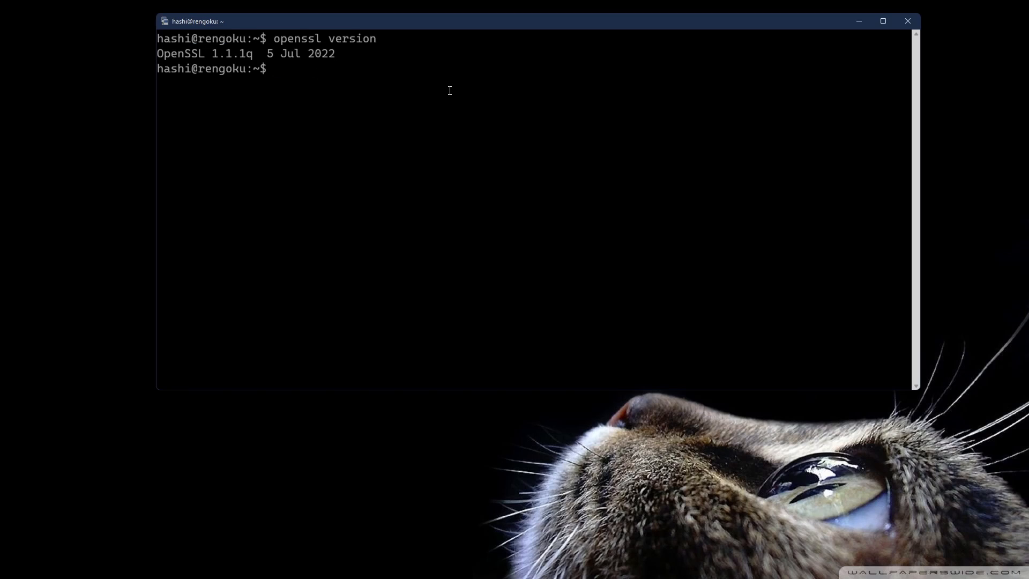
type("open")
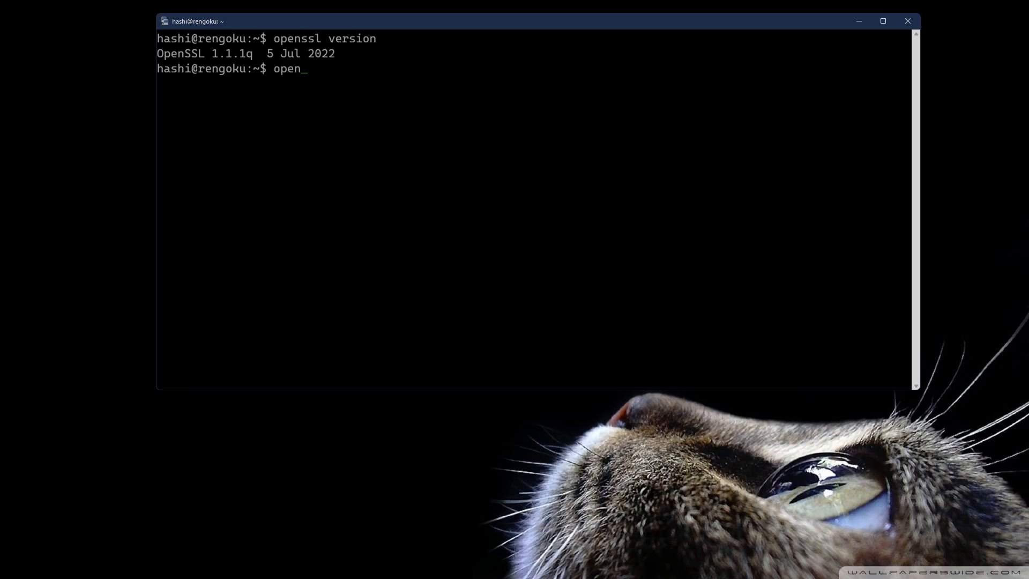
type("ssl version --help")
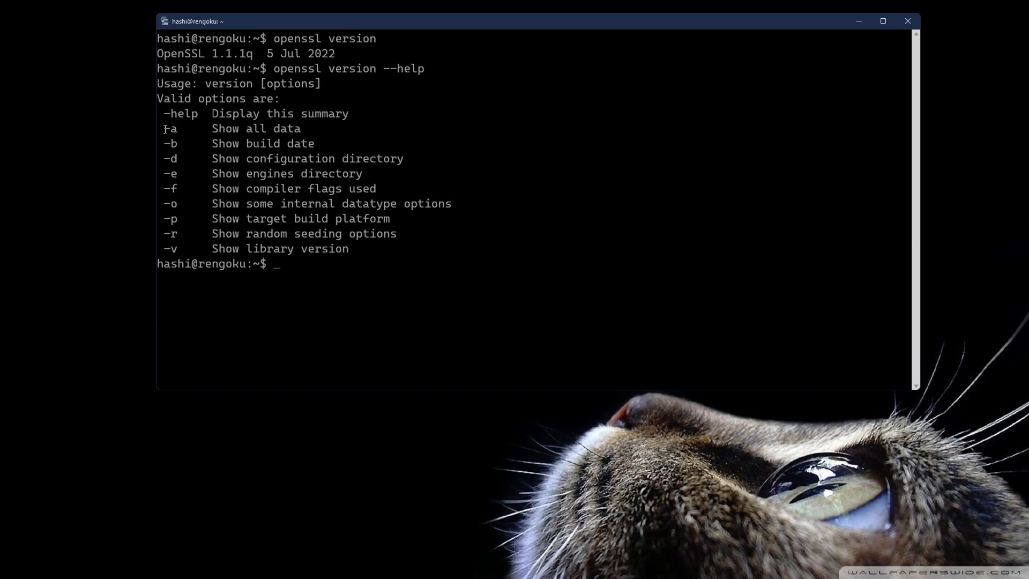
double_click(170, 129)
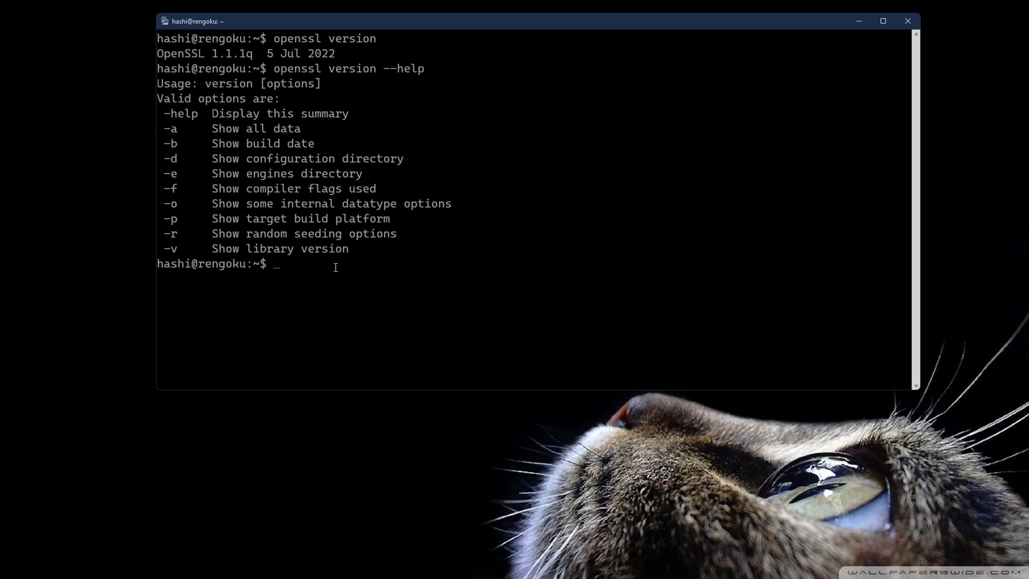
- Display OpenSSL's build date (-b) and compiler flags (-f), then clear the terminal
type("openssl v")
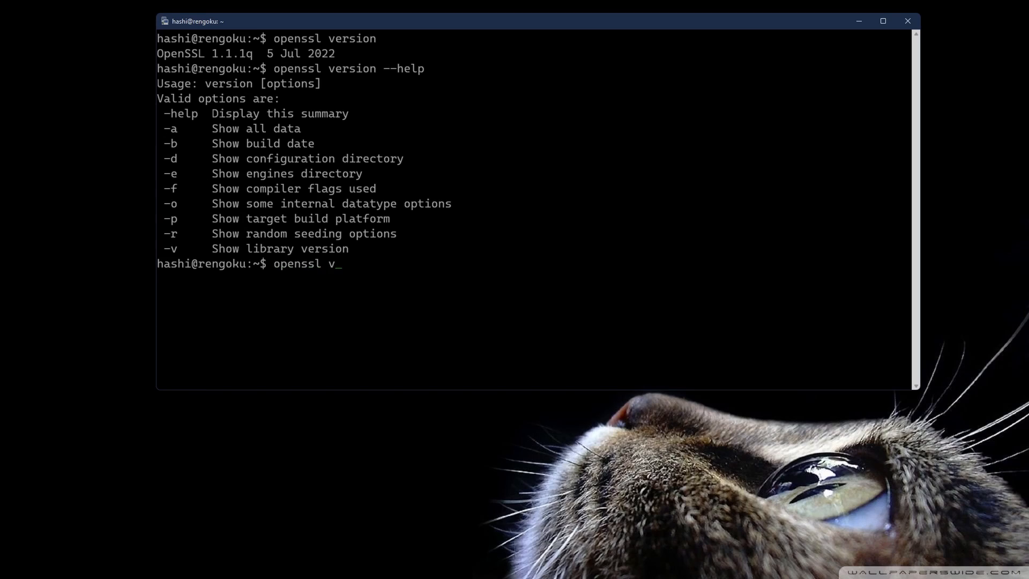
type("ersion -b")
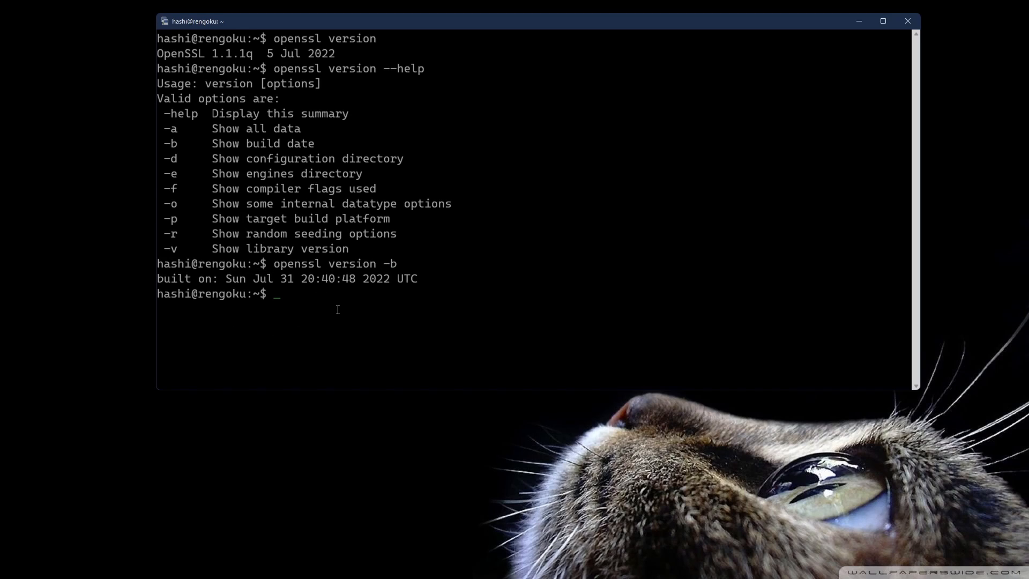
type("openssl")
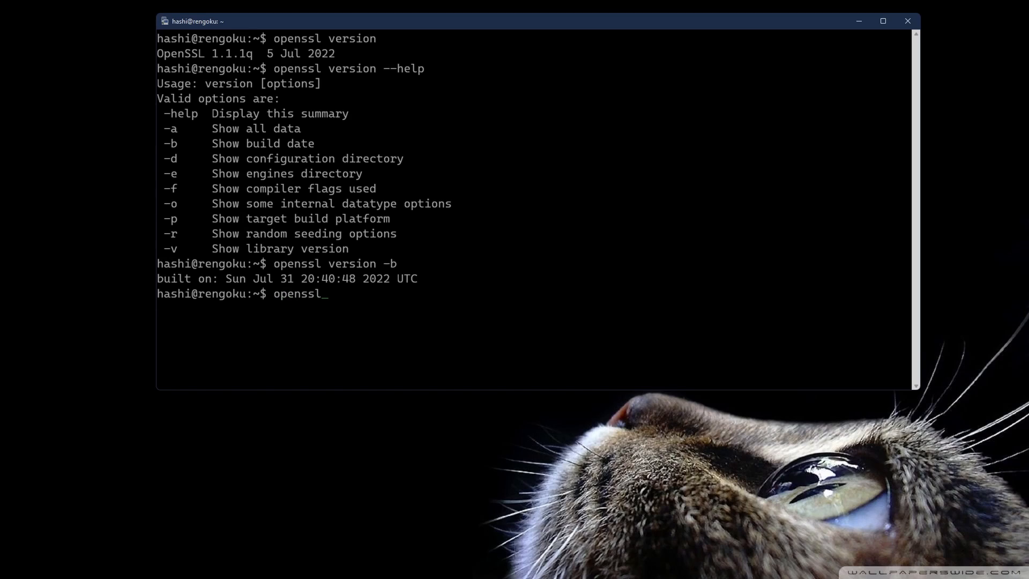
type("version -f")
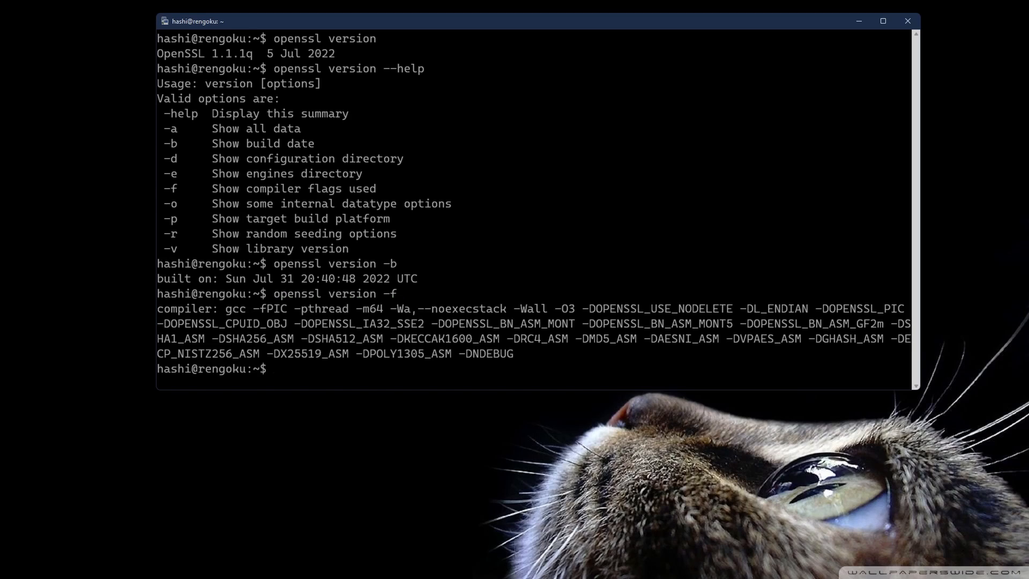
left_click_drag(223, 309, 287, 323)
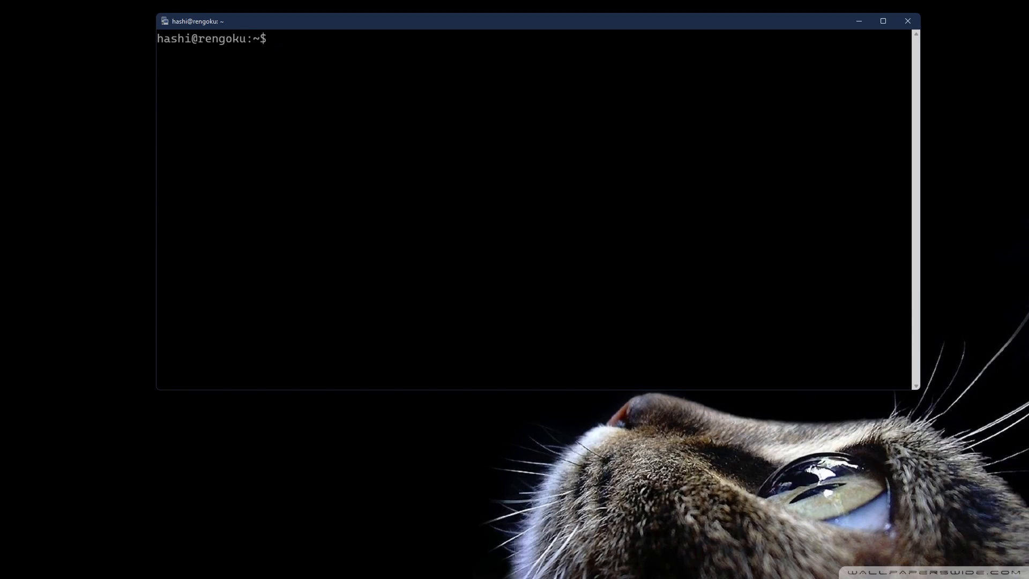
- Page through 'man openssl' down to the Message Digest Commands, then quit with q
type("m")
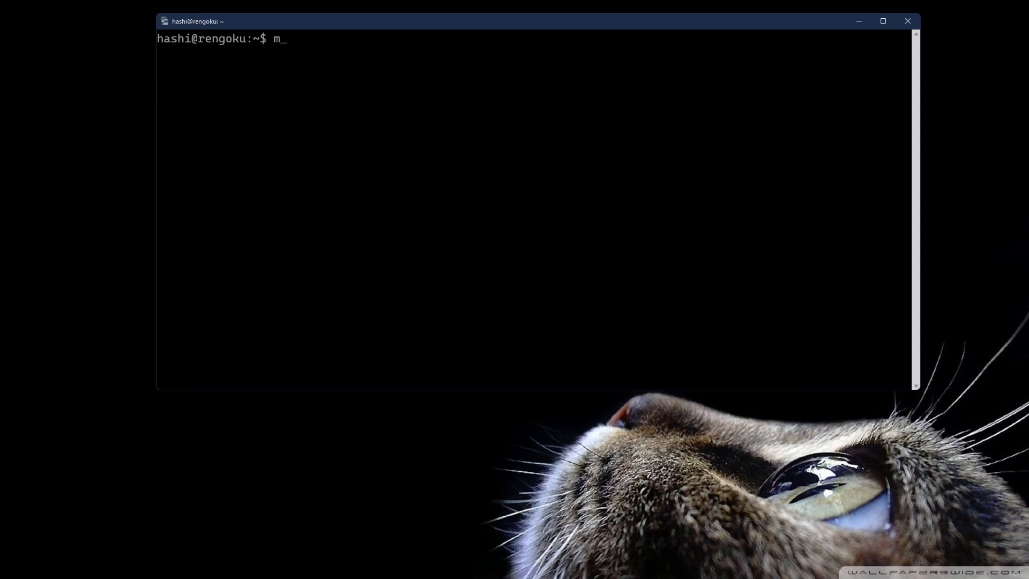
type("an openssl")
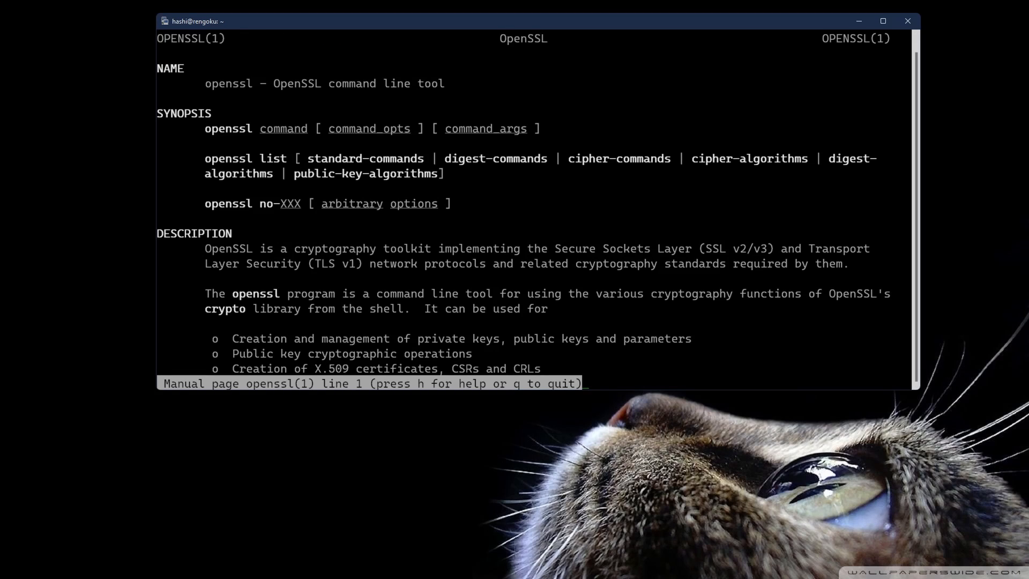
scroll("down", 3)
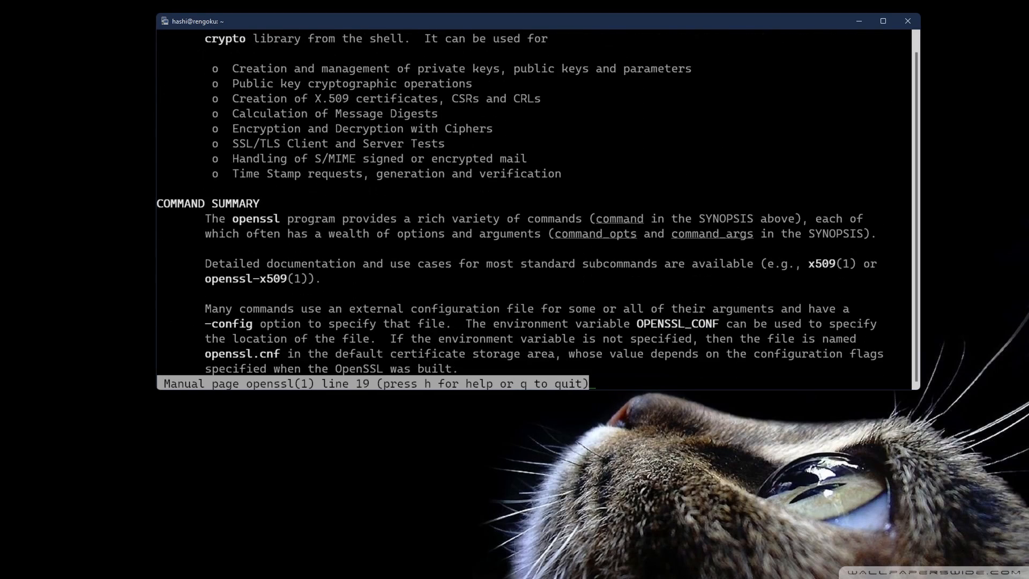
scroll("down", 3)
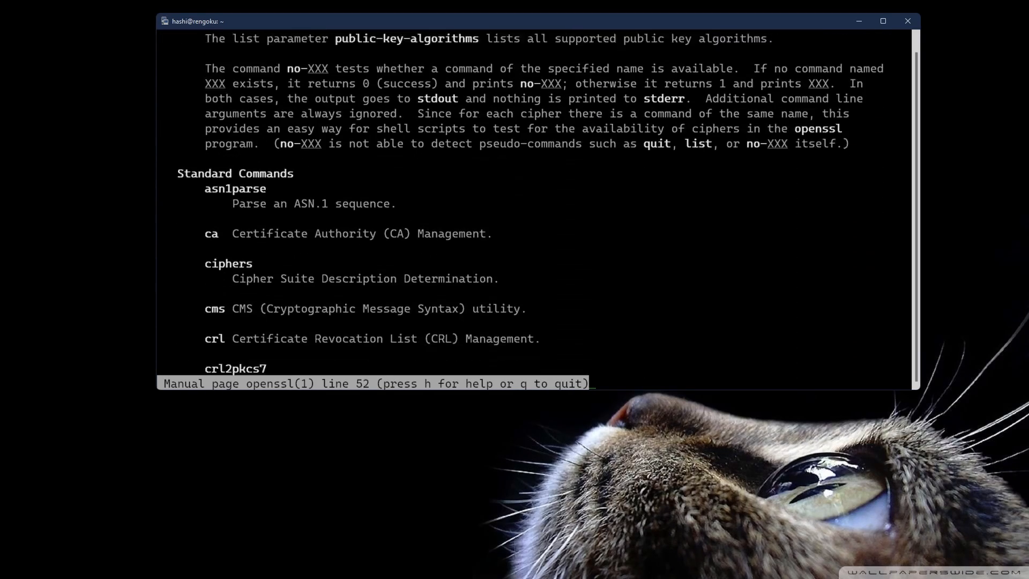
scroll("down", 3)
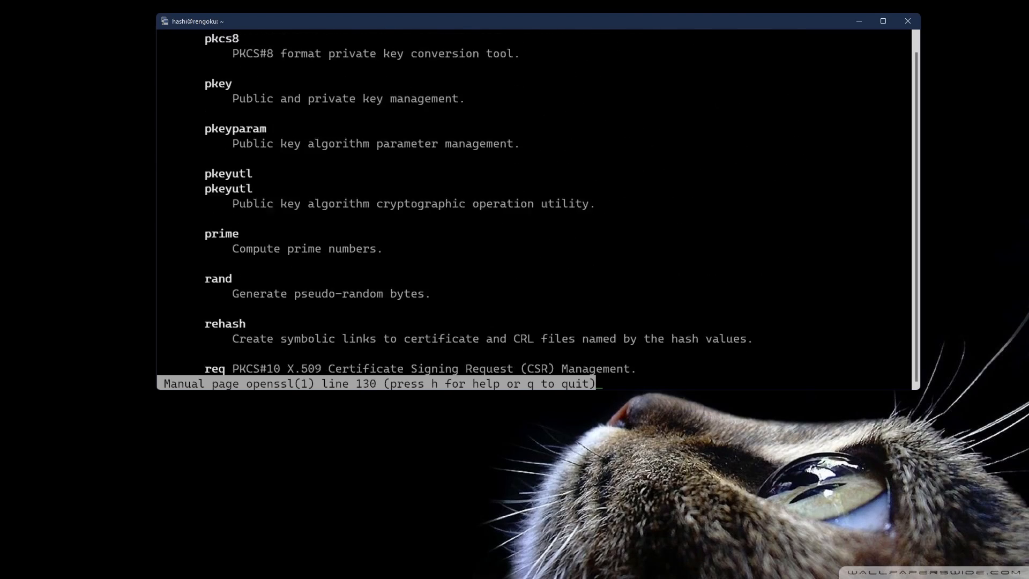
scroll("down", 3)
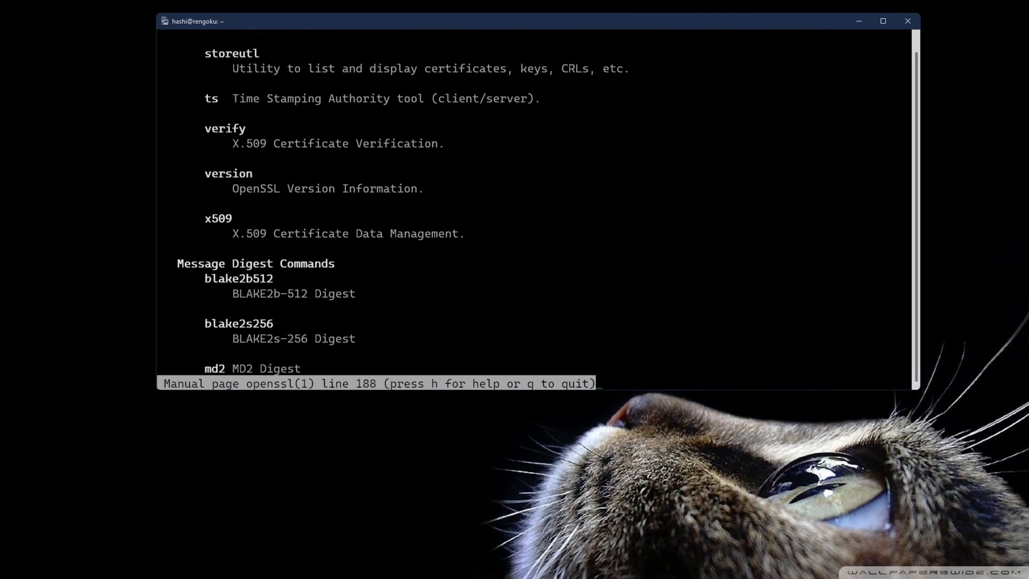
scroll("down", 3)
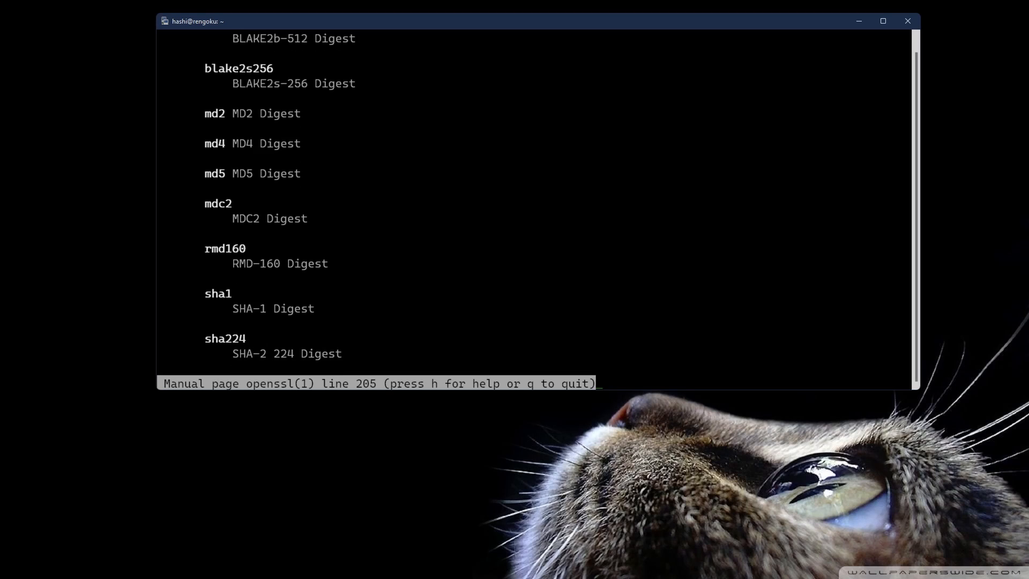
scroll("down", 3)
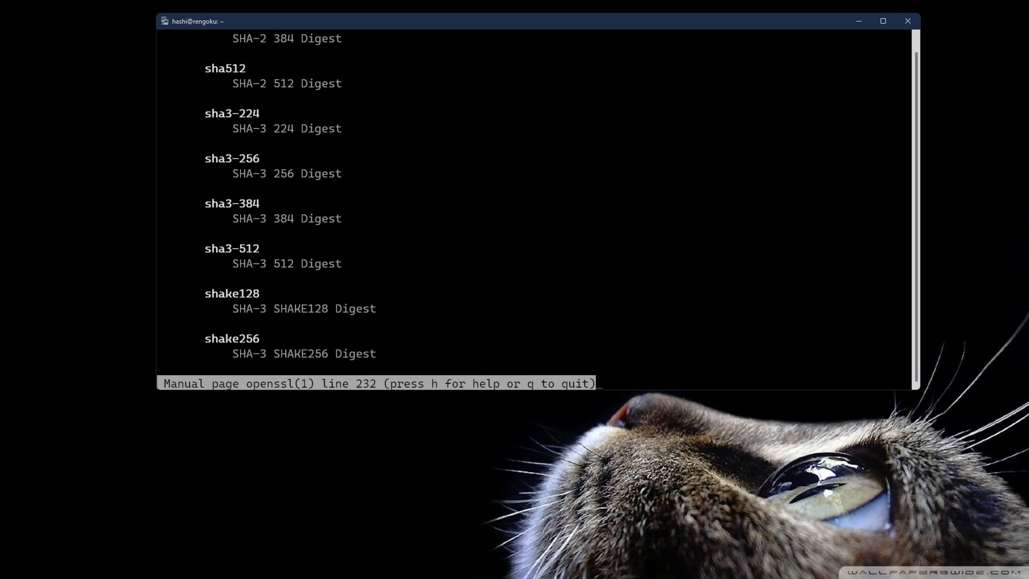
key("q")
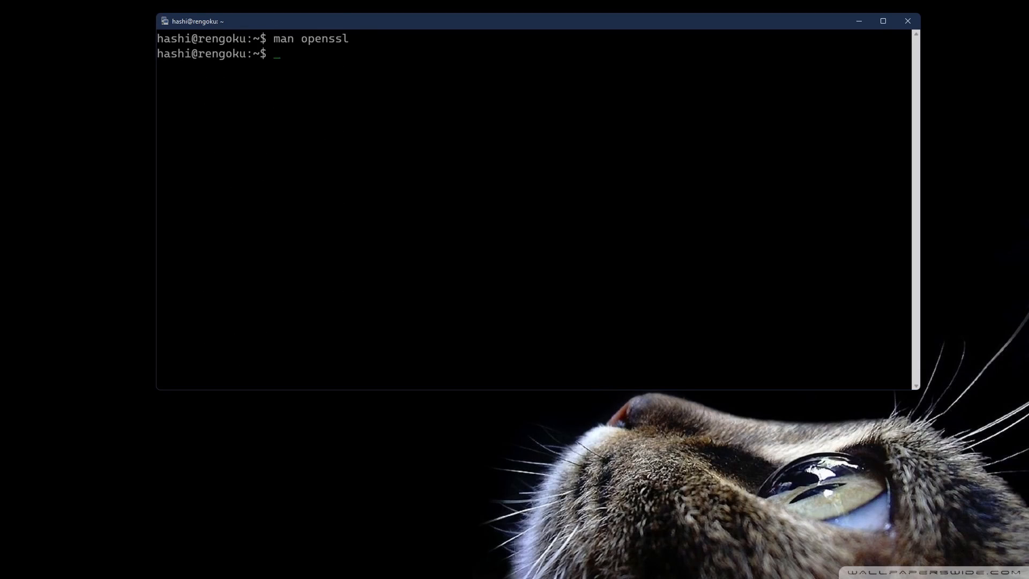
mouse_move(340, 76)
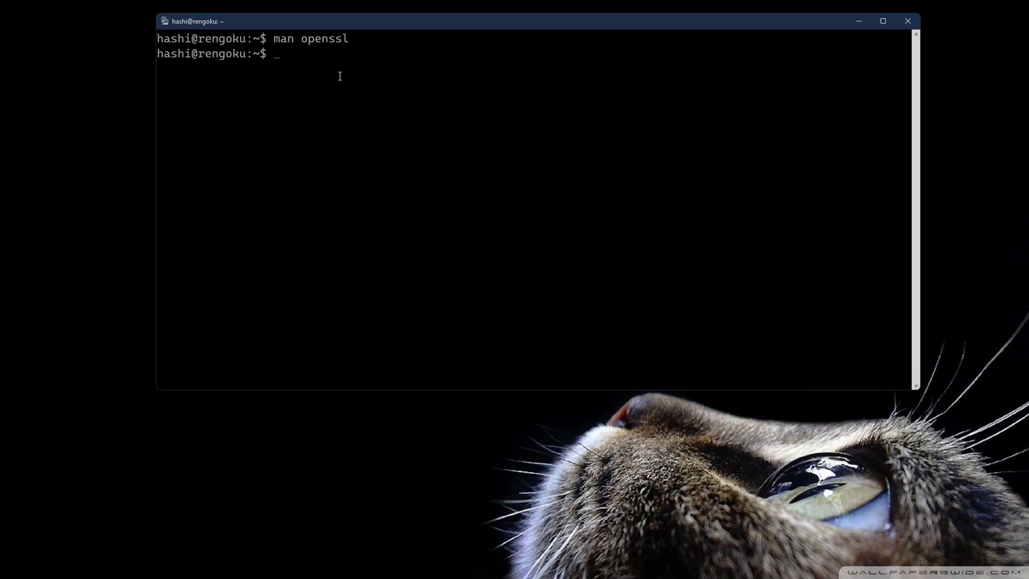
- List standard, message digest and cipher commands with 'openssl help', then clear
type("openssl help")
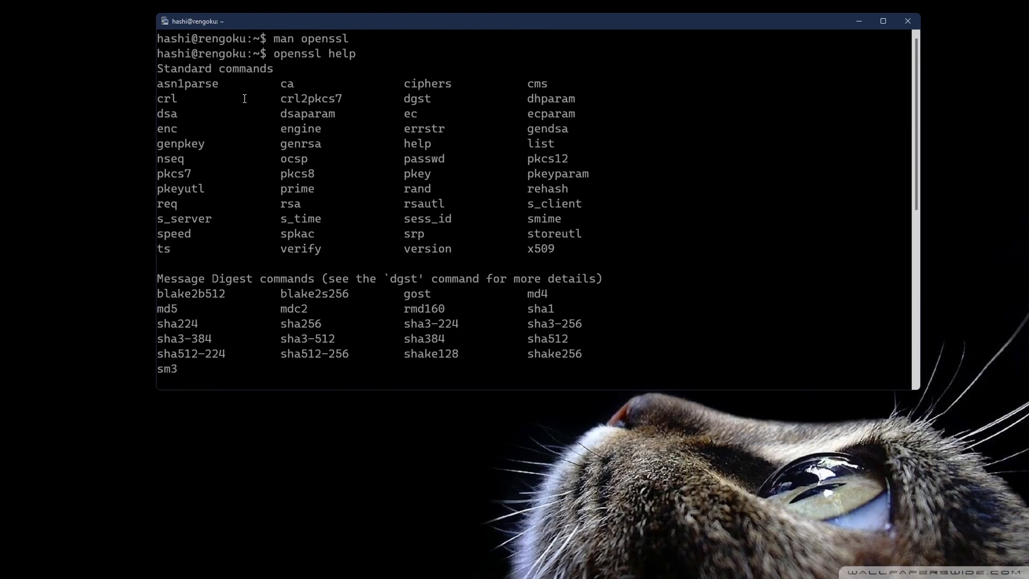
left_click_drag(157, 76, 583, 256)
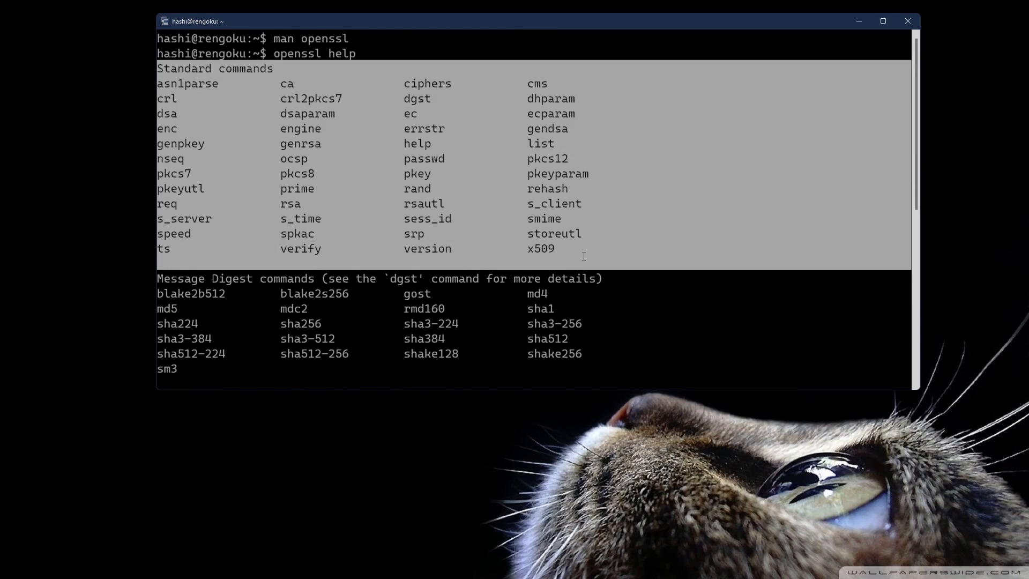
scroll("down", 3)
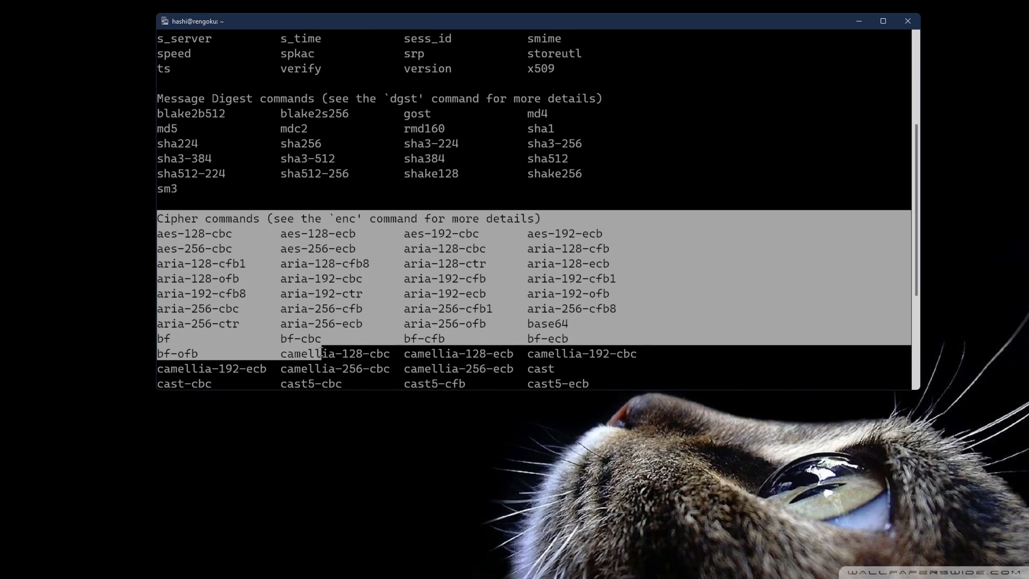
scroll("down", 3)
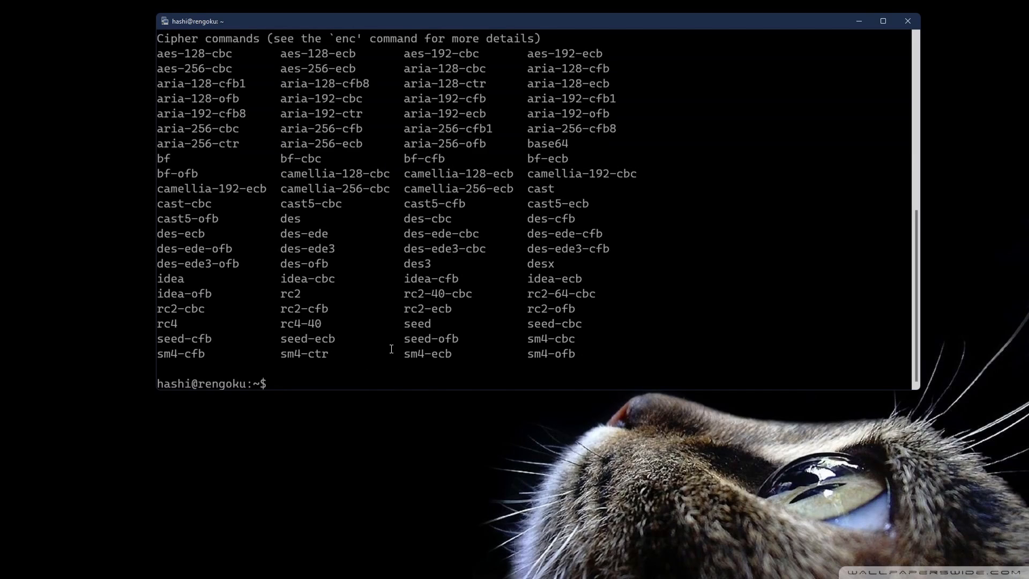
type("clear")
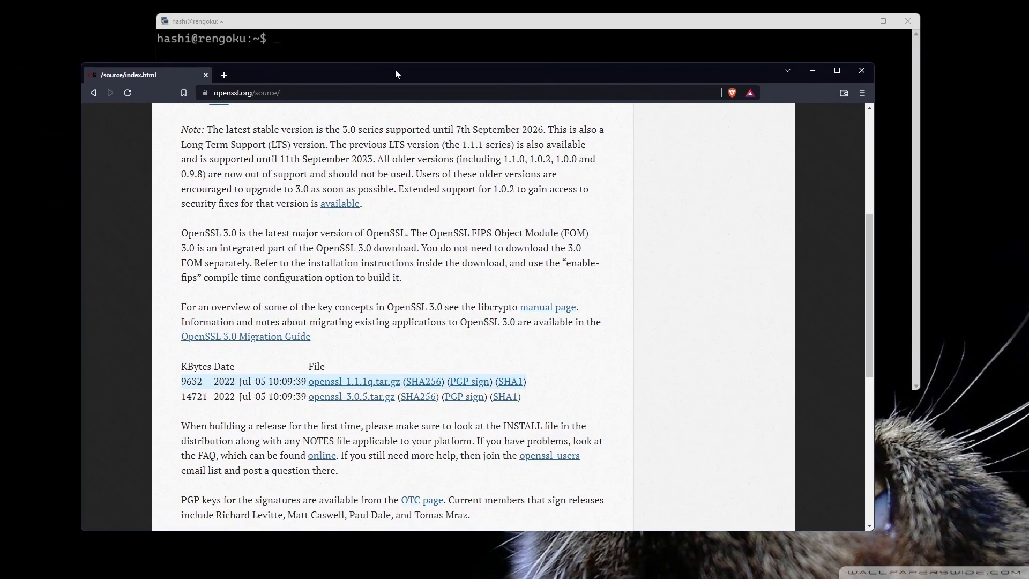
- Wget the openssl-1.1.1q.tar.gz link and begin a --no-check-certificate retry
left_click(837, 70)
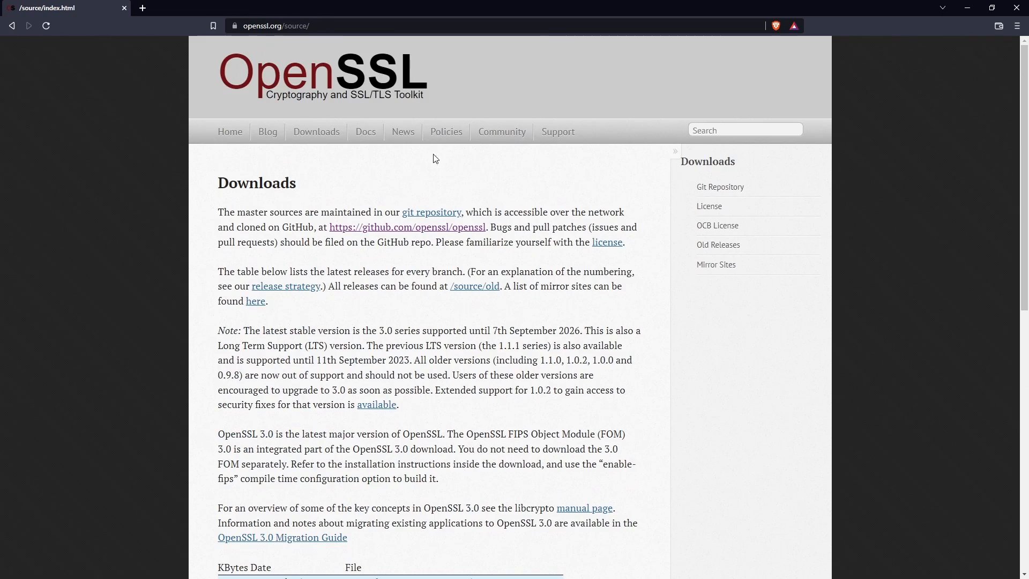
scroll("down", 3)
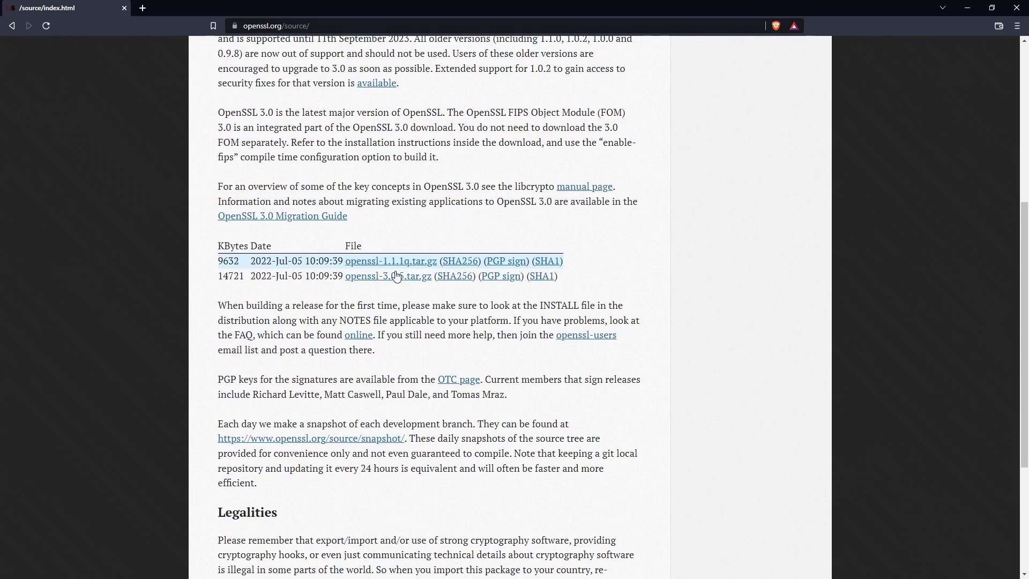
mouse_move(391, 261)
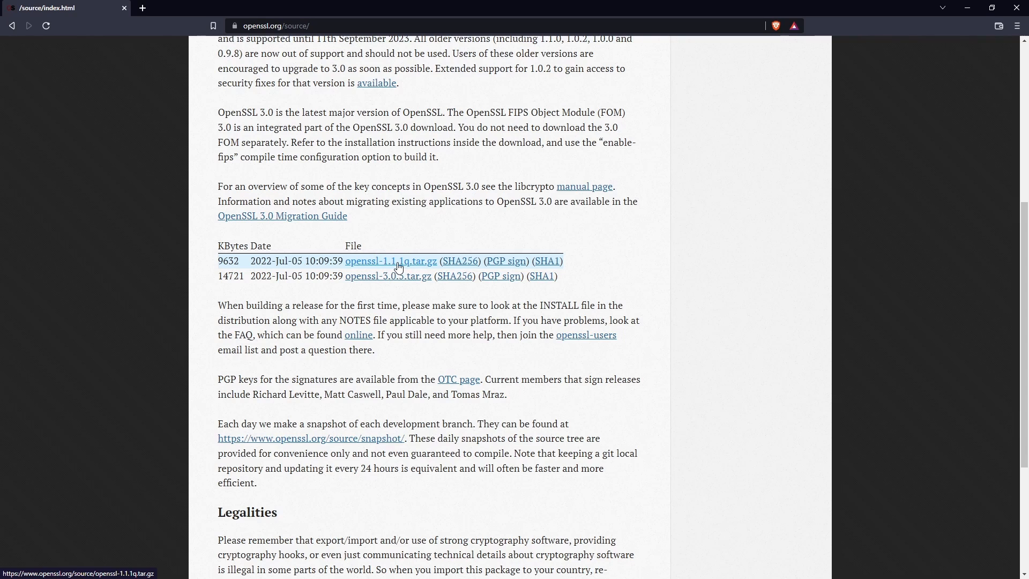
mouse_move(421, 272)
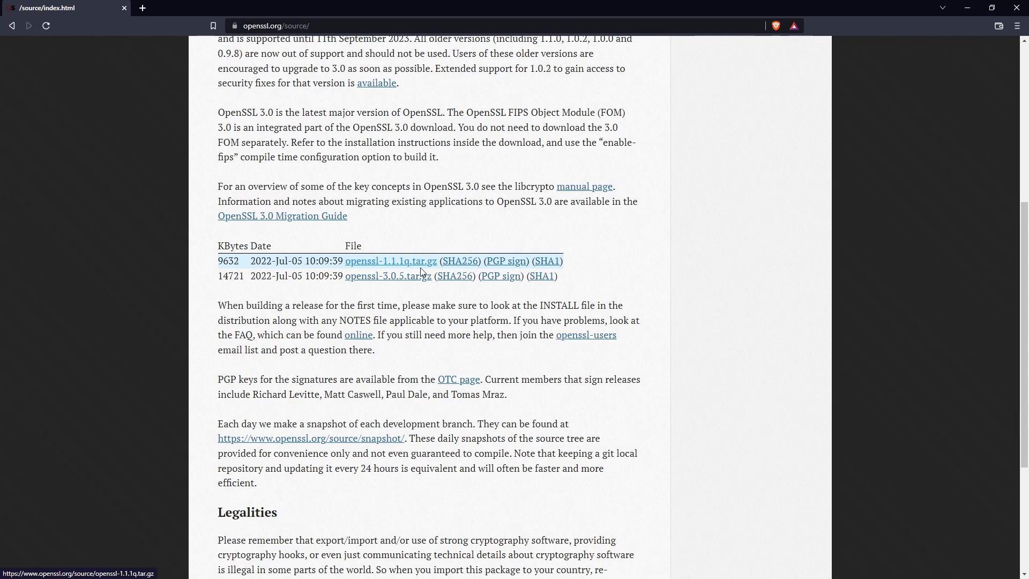
mouse_move(462, 263)
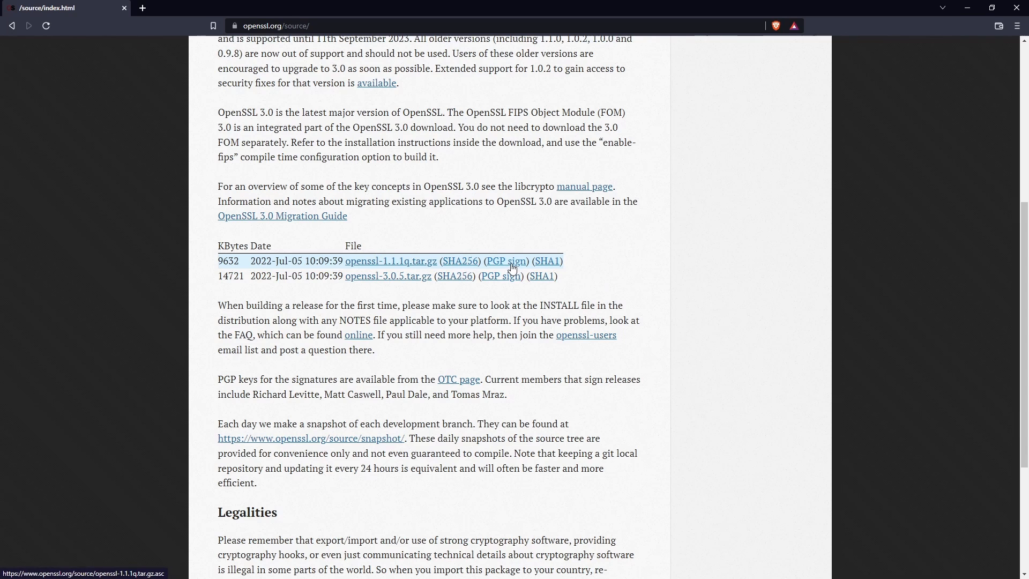
mouse_move(508, 267)
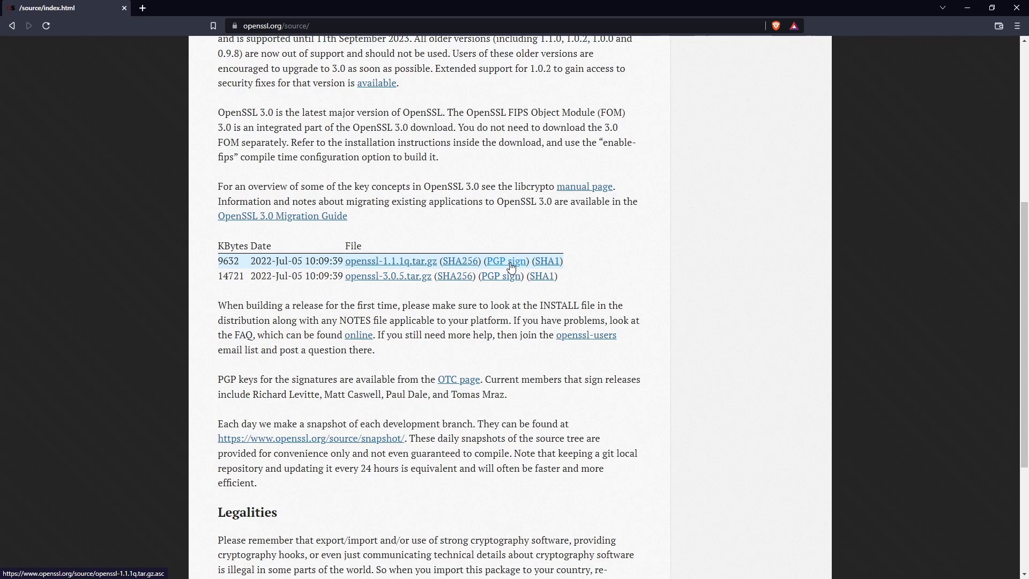
mouse_move(391, 261)
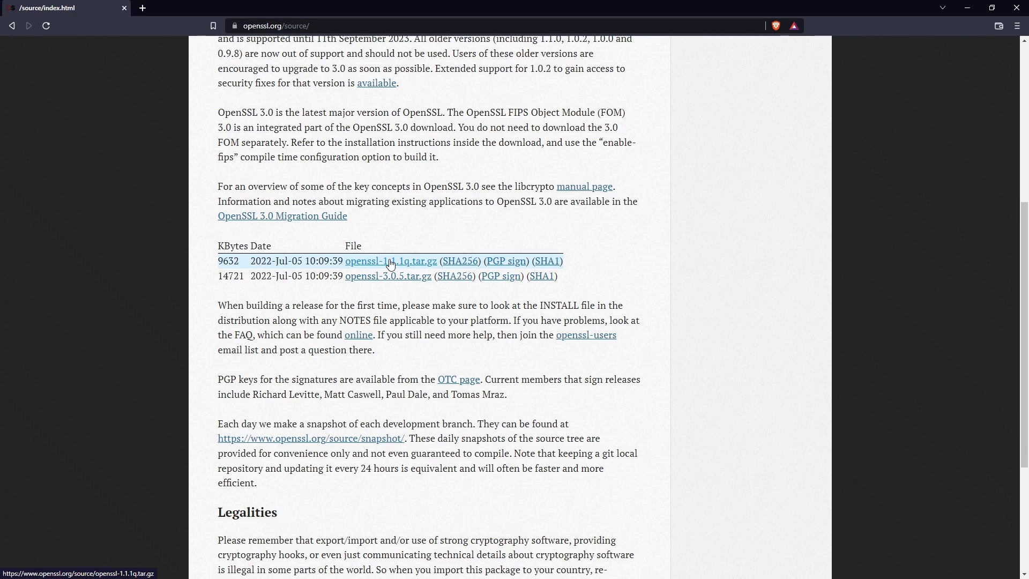
mouse_move(547, 260)
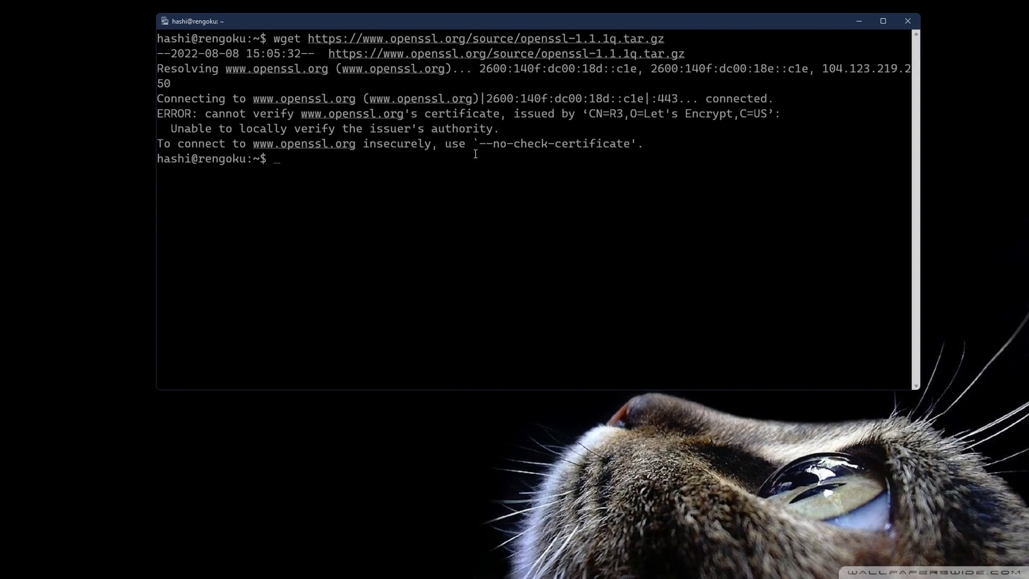
type("wget https://www.openssl.org/source/openssl-1.1.1q.tar.gz")
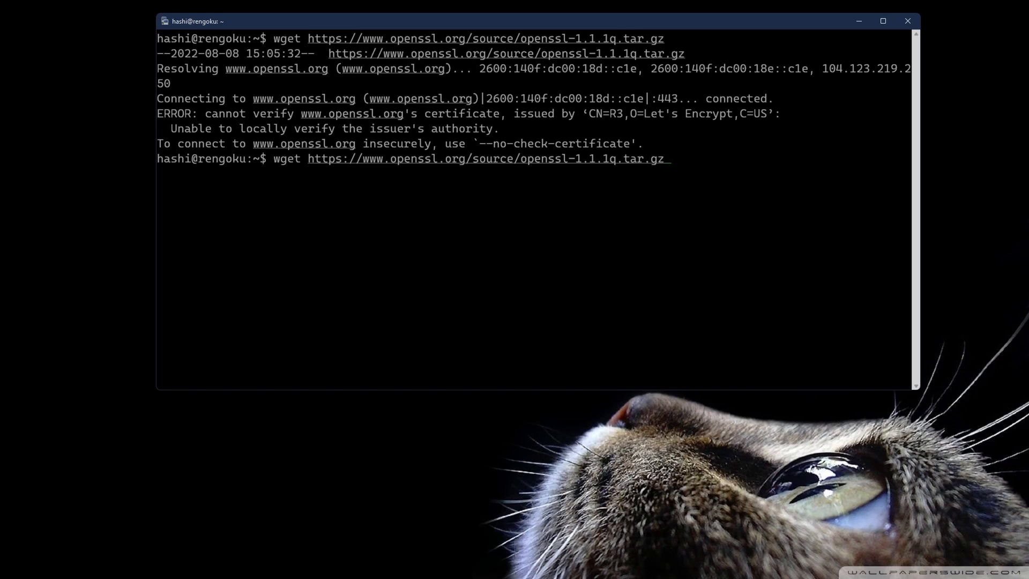
type("--n")
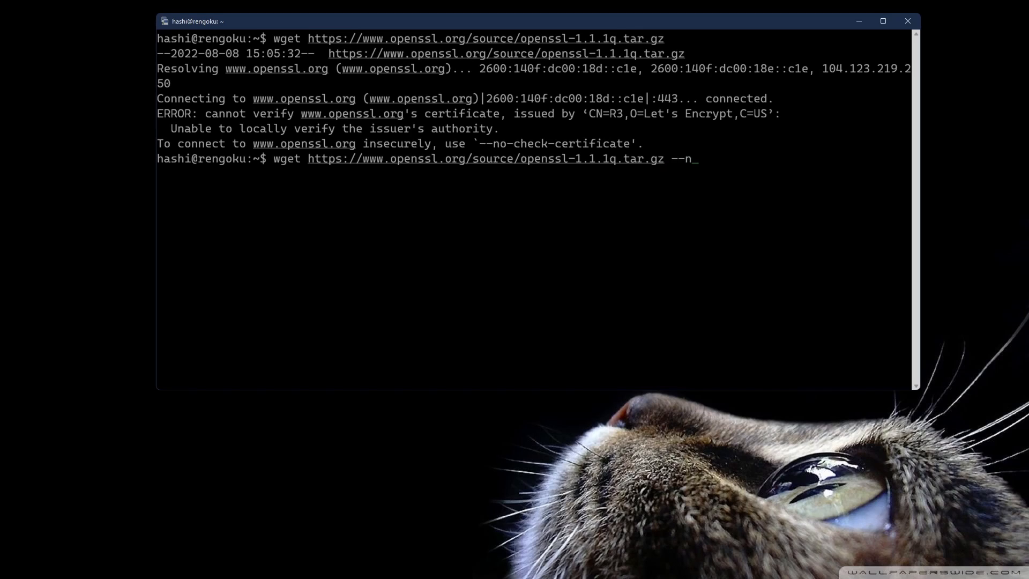
type("o-check-cer")
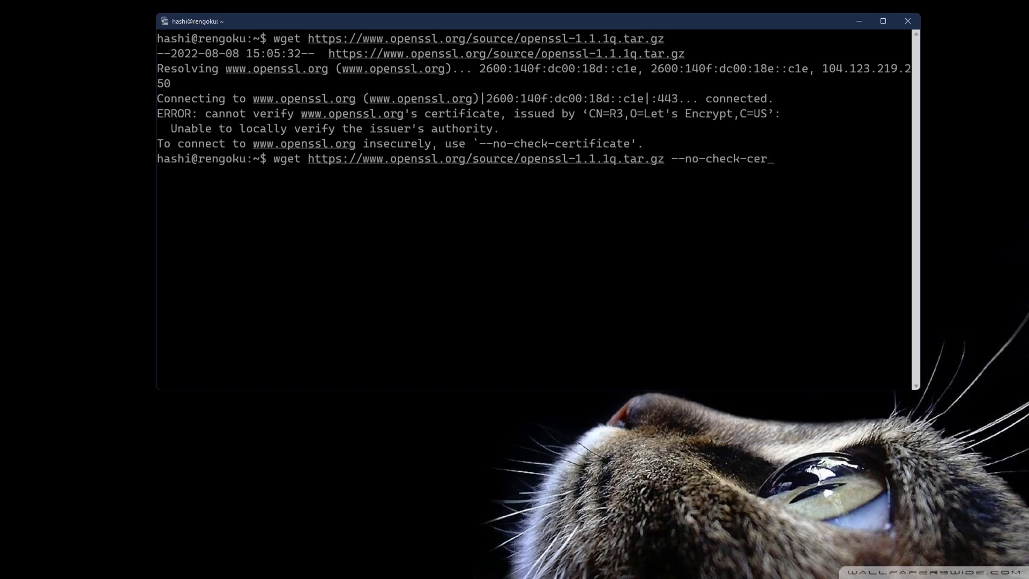
type("tificate")
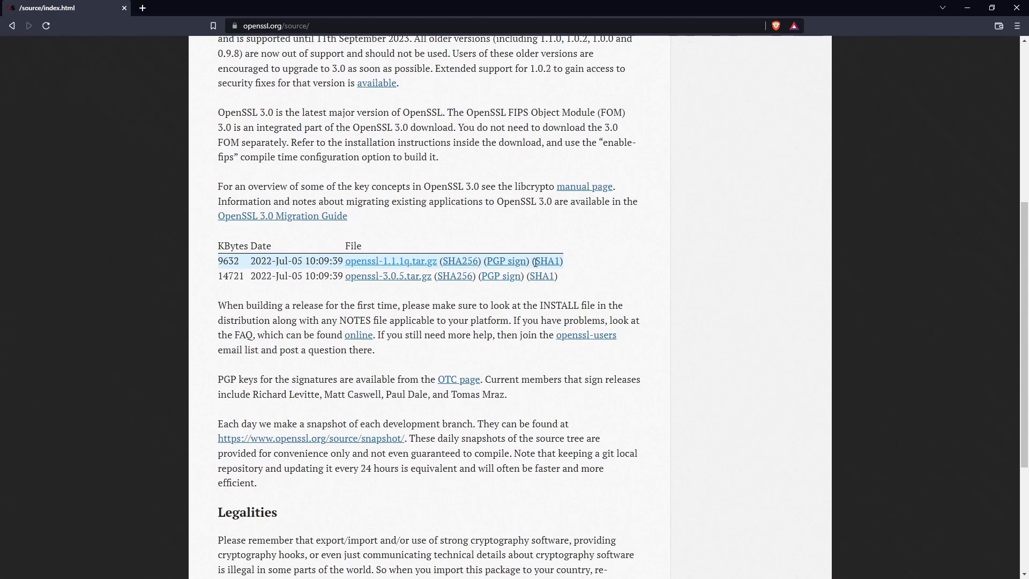
- Download openssl-1.1.1q.tar.gz with --no-check-certificate, plus its .sha1 and .sha256 files
right_click(547, 261)
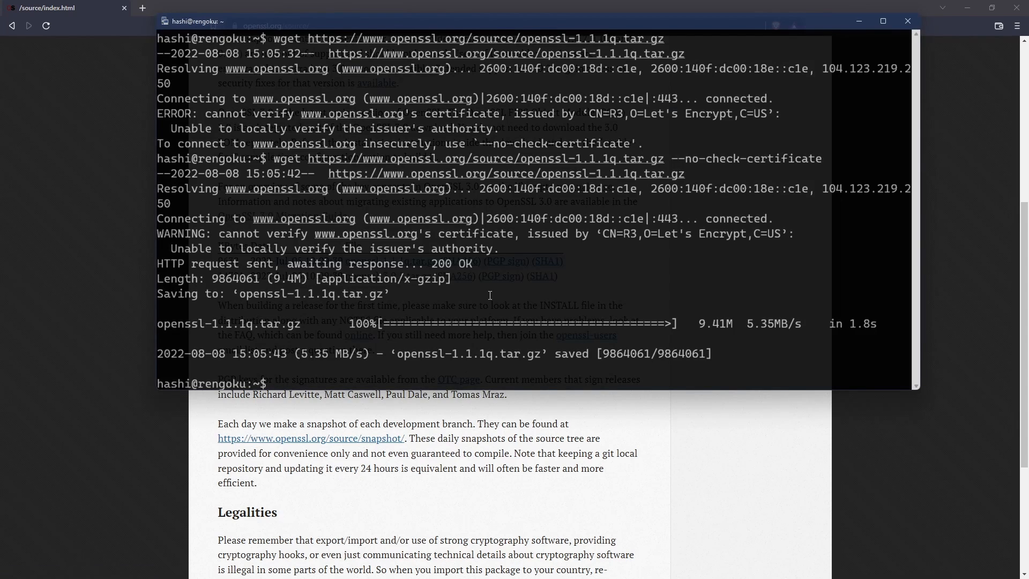
type("wget https://www.openssl.org/source/openssl-1.1.1q.tar.gz --no-check-certificate")
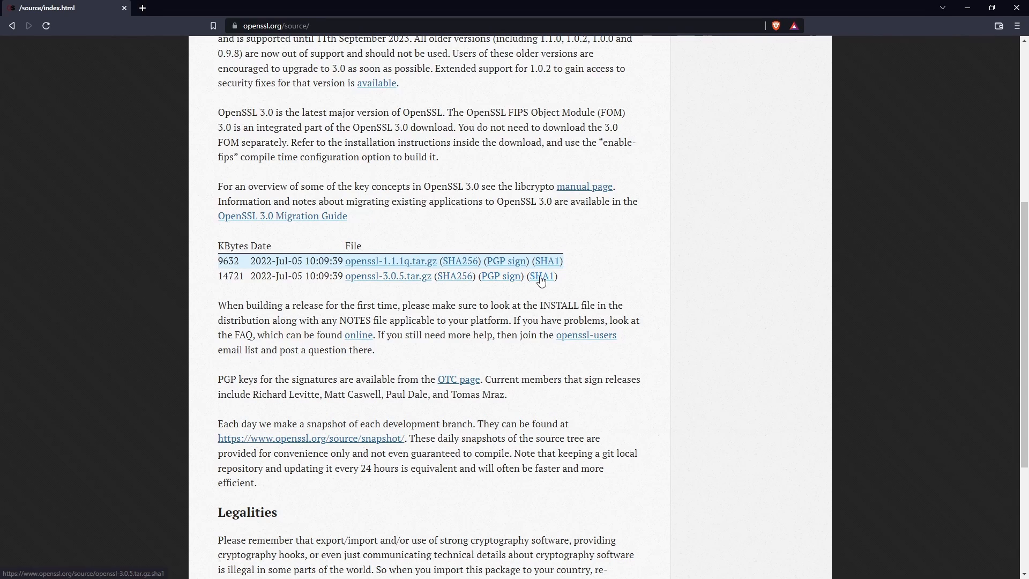
right_click(542, 275)
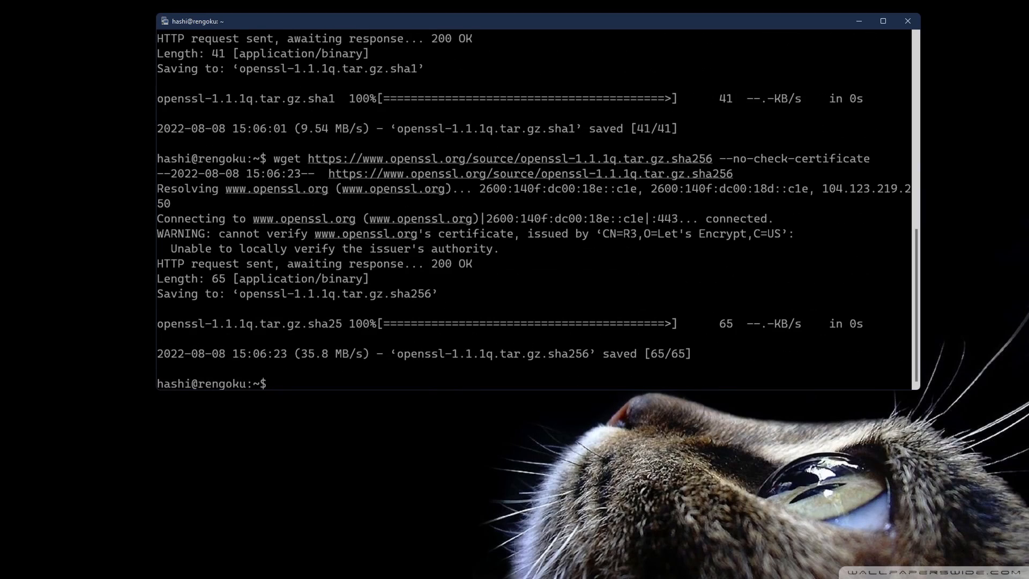
- List the files with ll and print openssl-1.1.1q.tar.gz.sha1 with cat
type("ll")
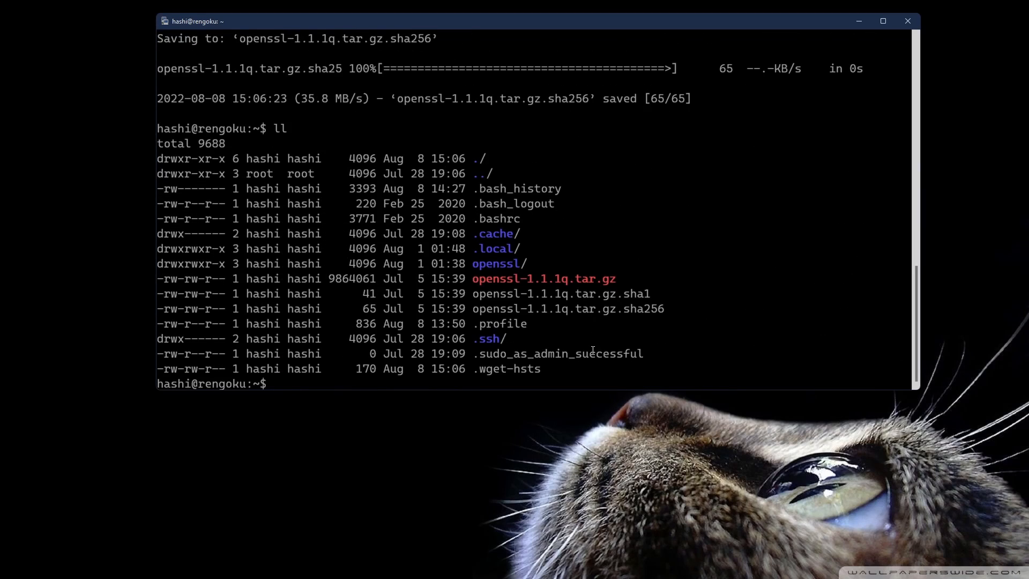
double_click(543, 278)
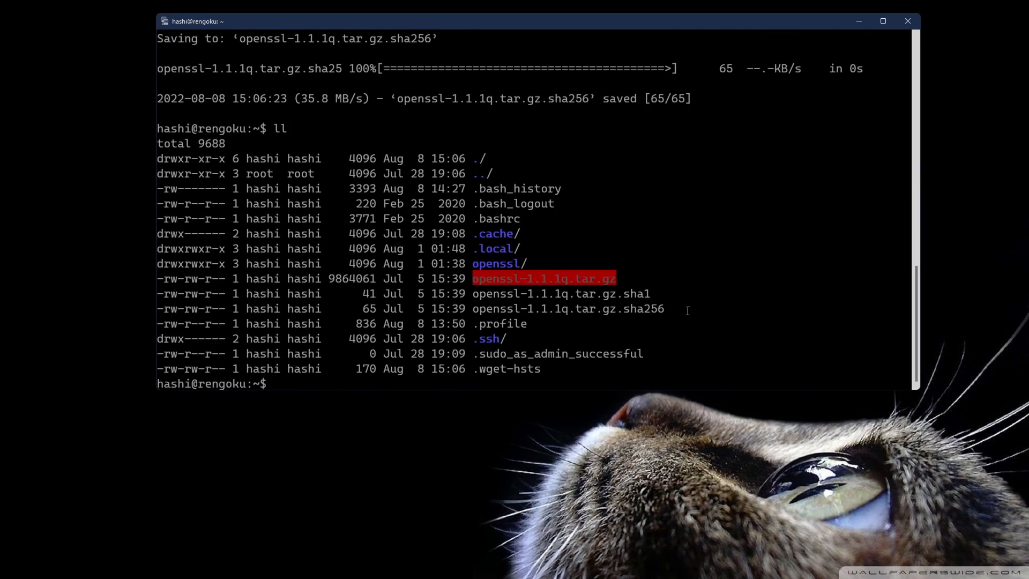
mouse_move(642, 287)
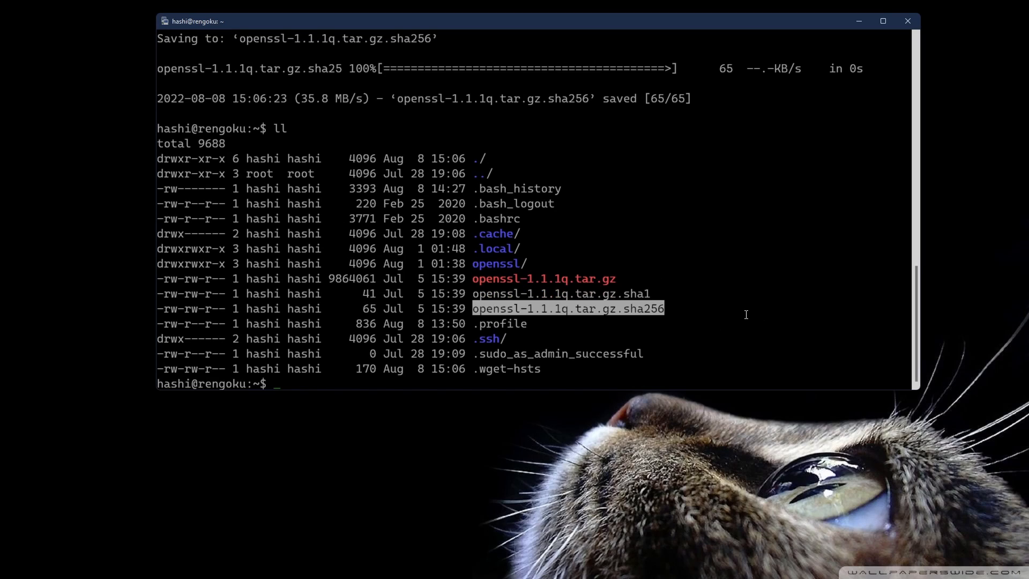
mouse_move(489, 290)
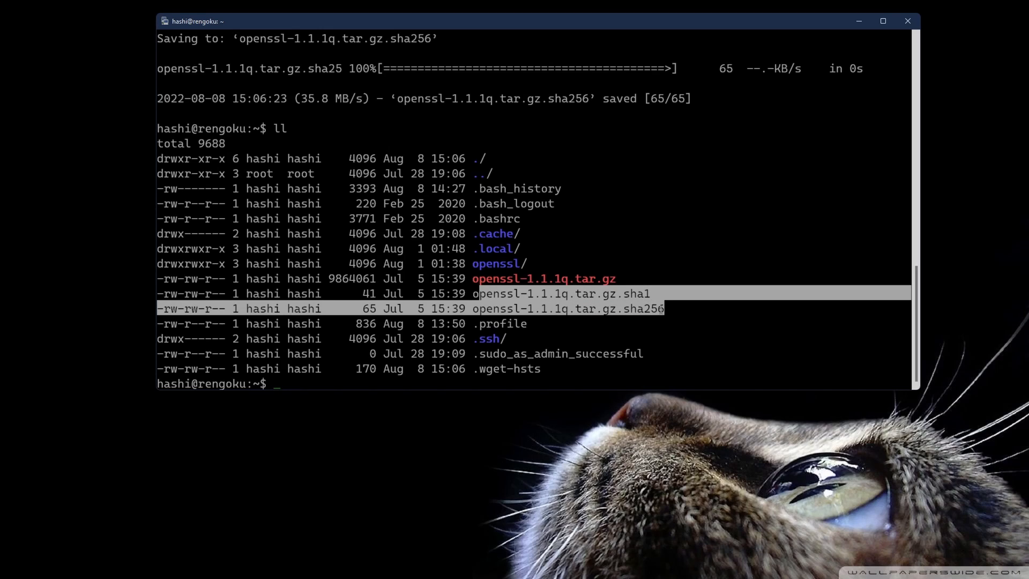
mouse_move(687, 312)
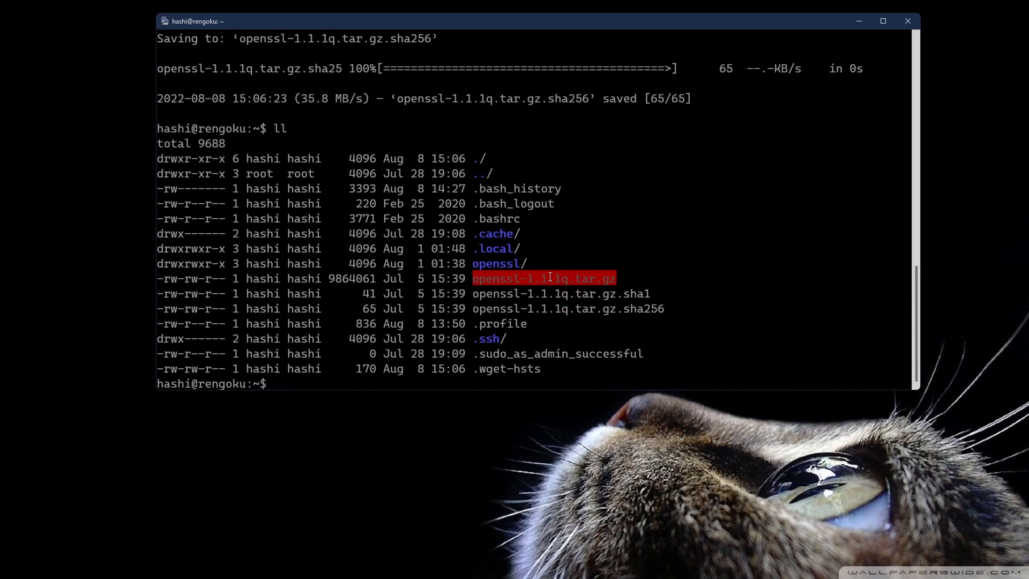
type("cat")
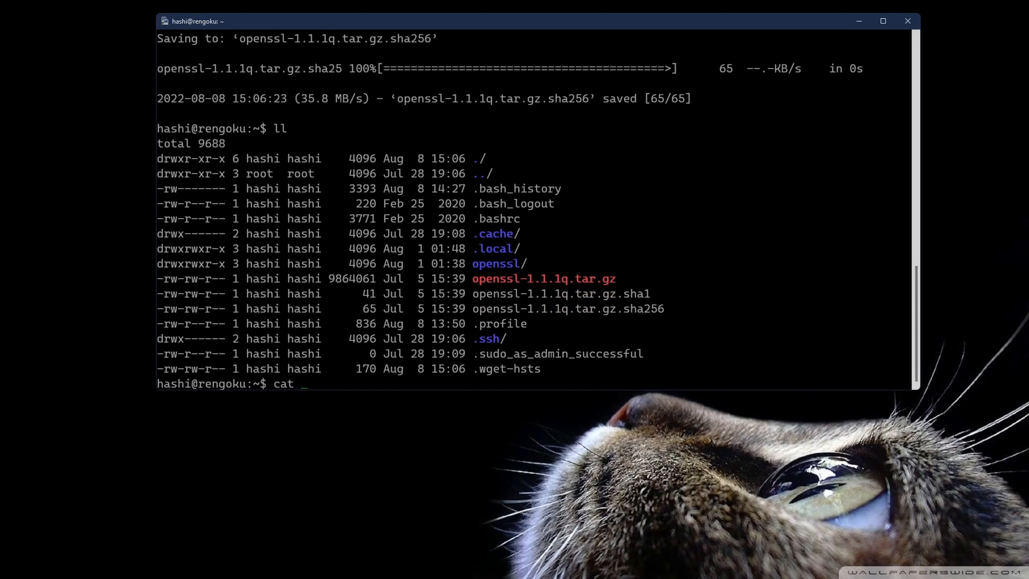
type("openssl-1.1.1q.tar.gz")
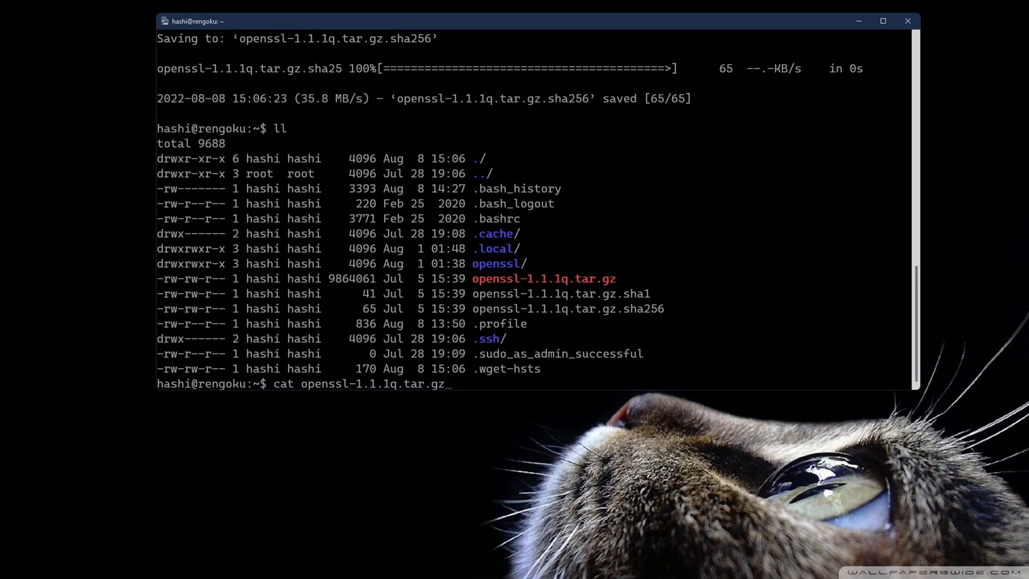
type(".sha1")
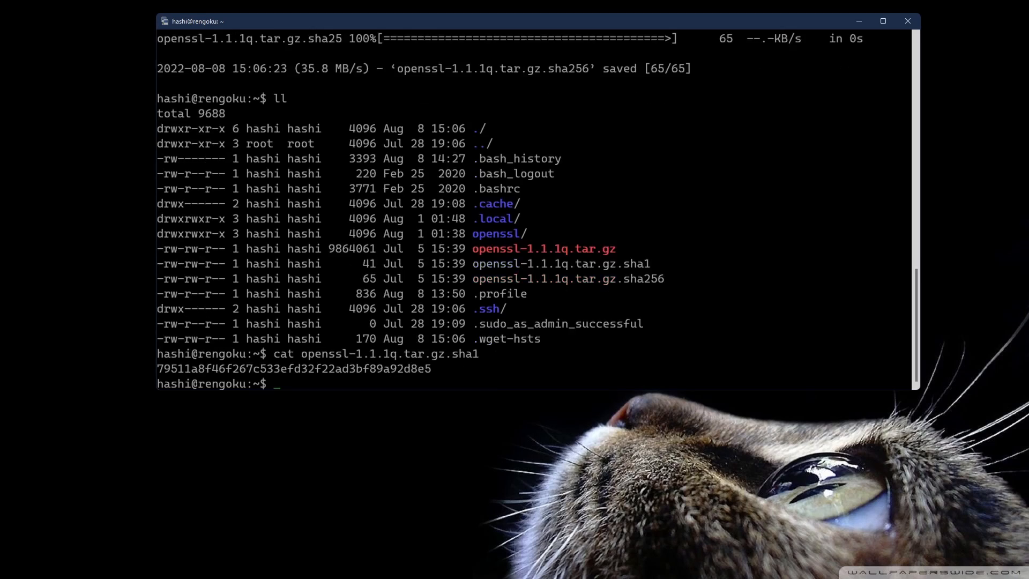
left_click_drag(158, 368, 431, 368)
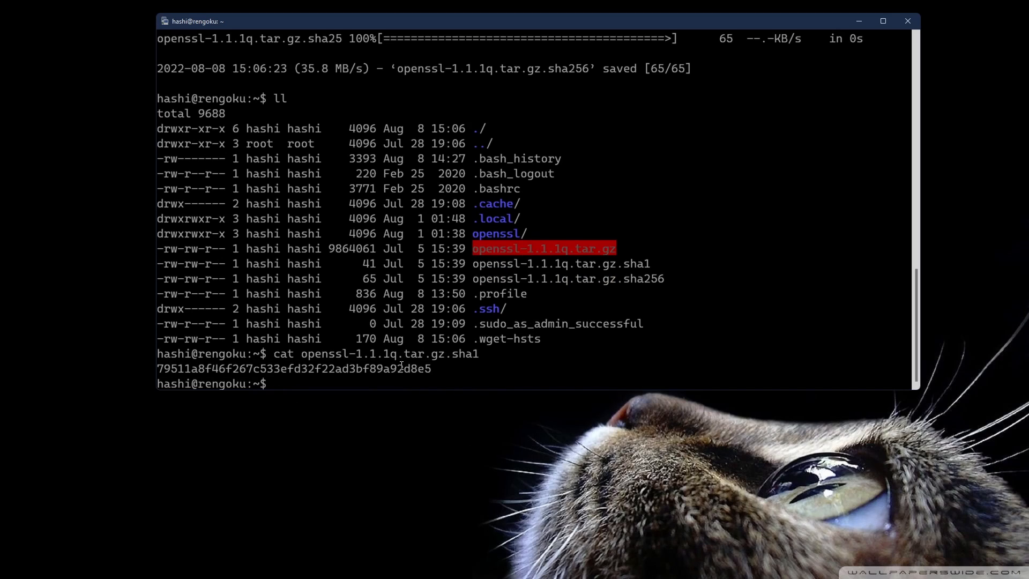
mouse_move(656, 403)
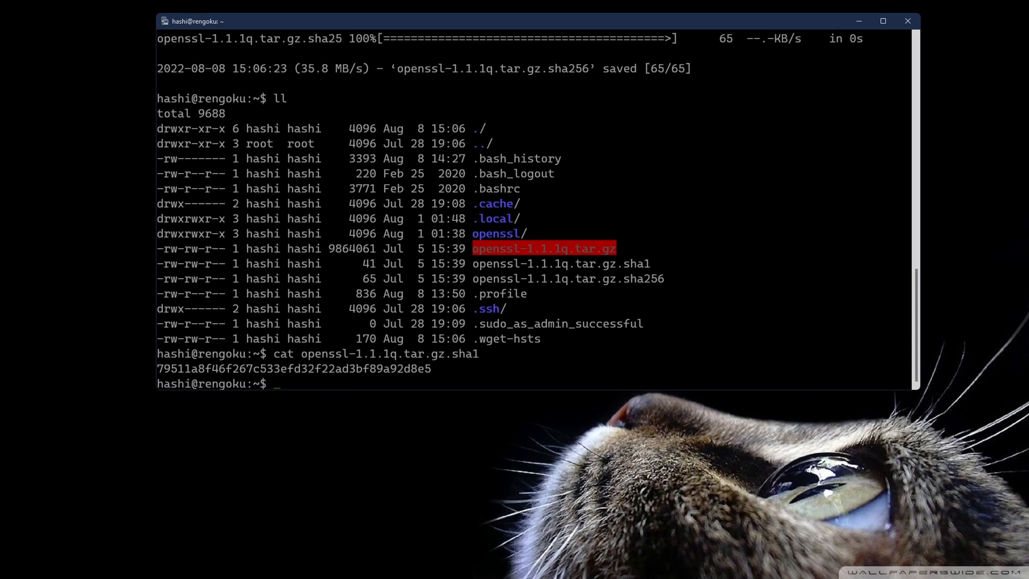
type("sha1sum")
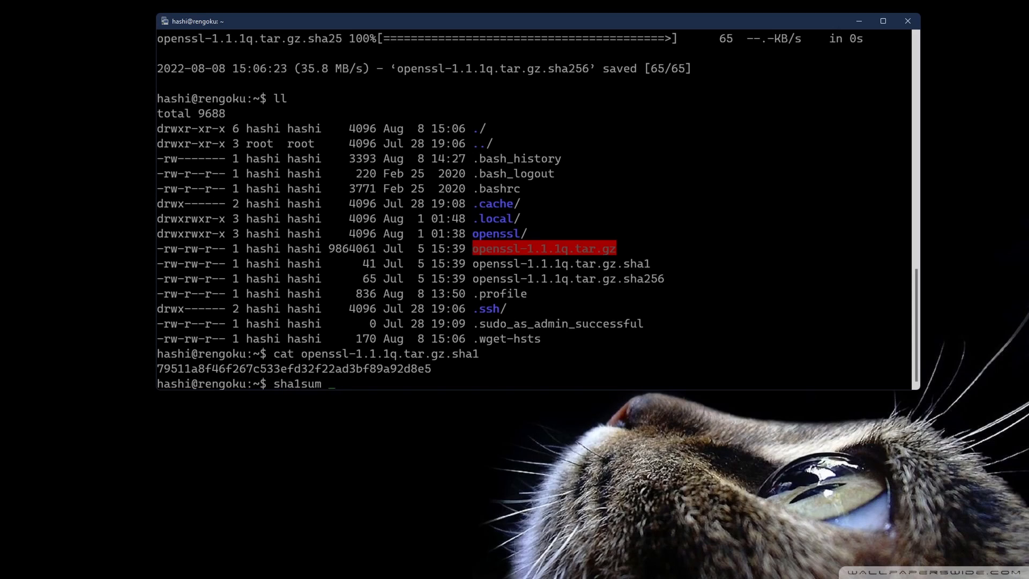
type("openssl-1.1.1q.tar.gz")
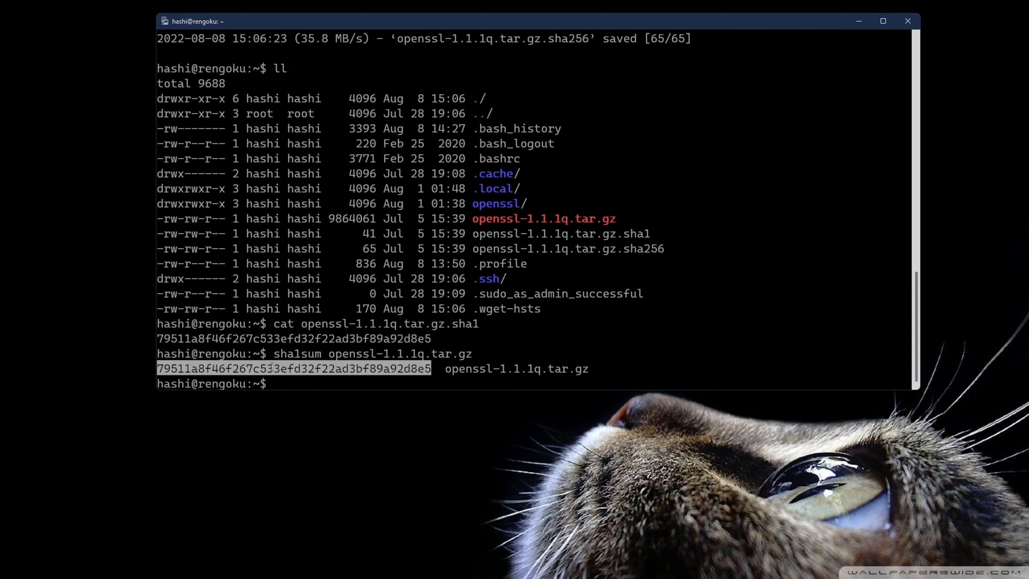
mouse_move(377, 336)
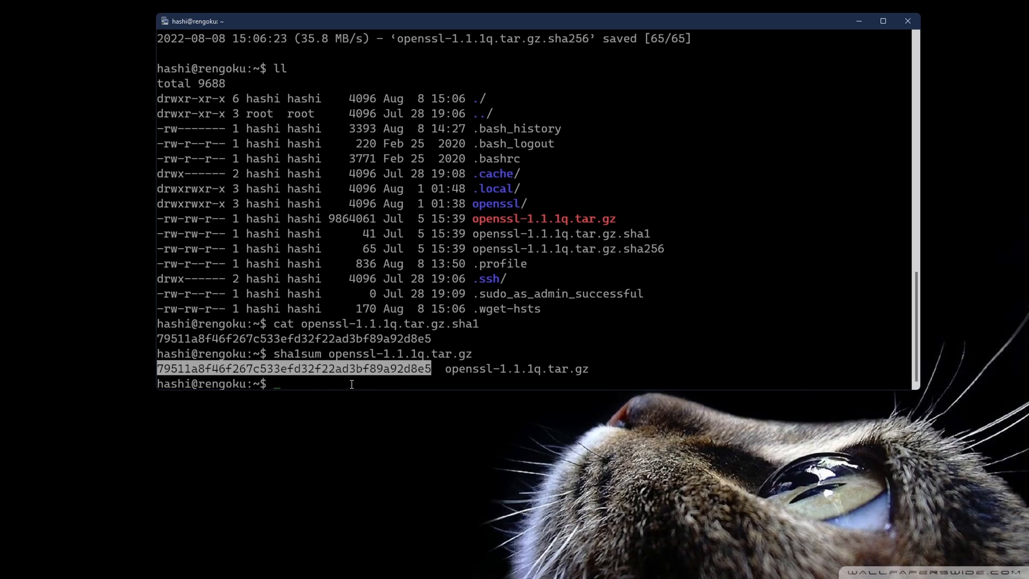
mouse_move(286, 346)
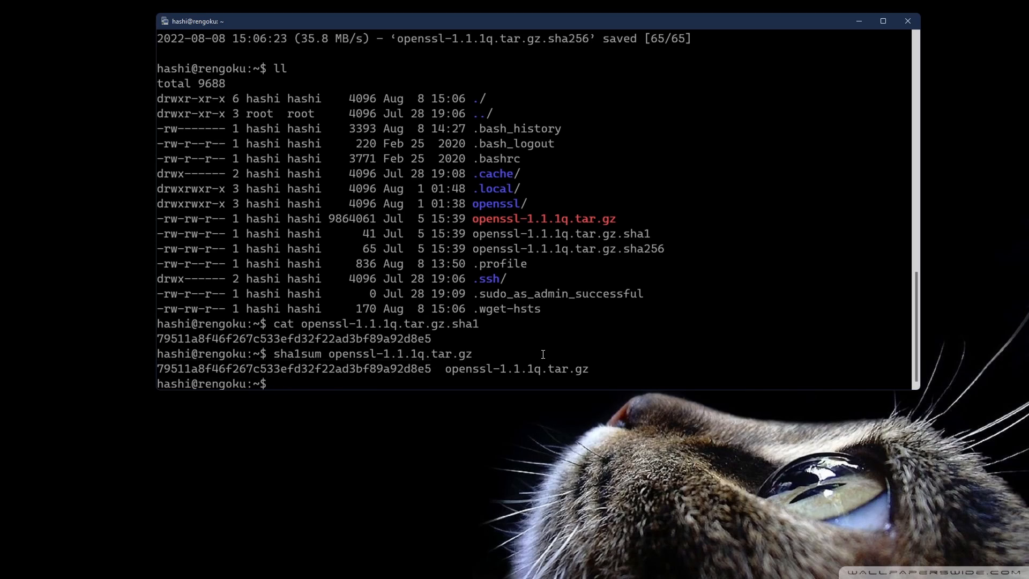
- Compute sha256sum of openssl-1.1.1q.tar.gz after removing a mistakenly pasted hash
type("sha")
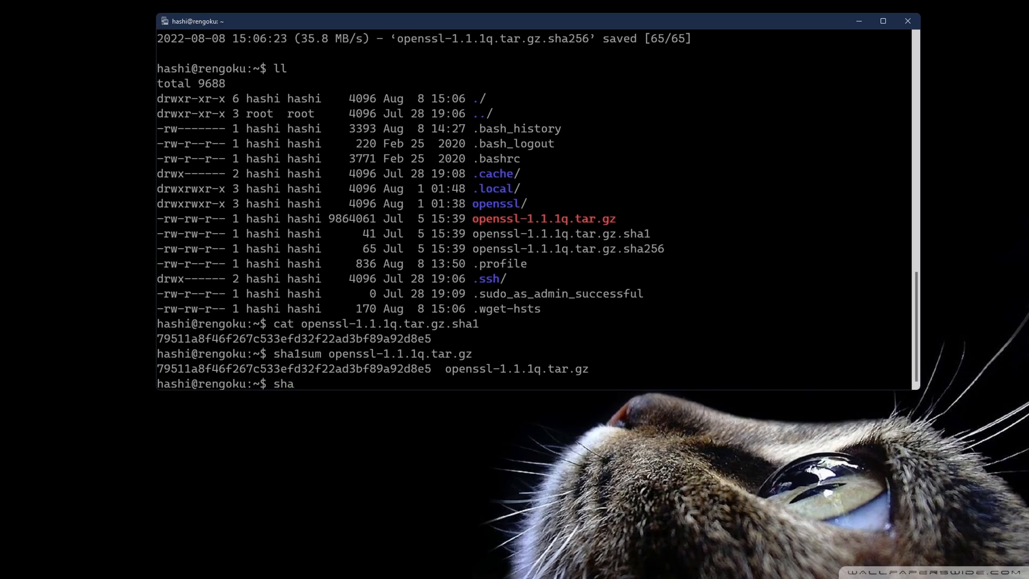
type("256sum")
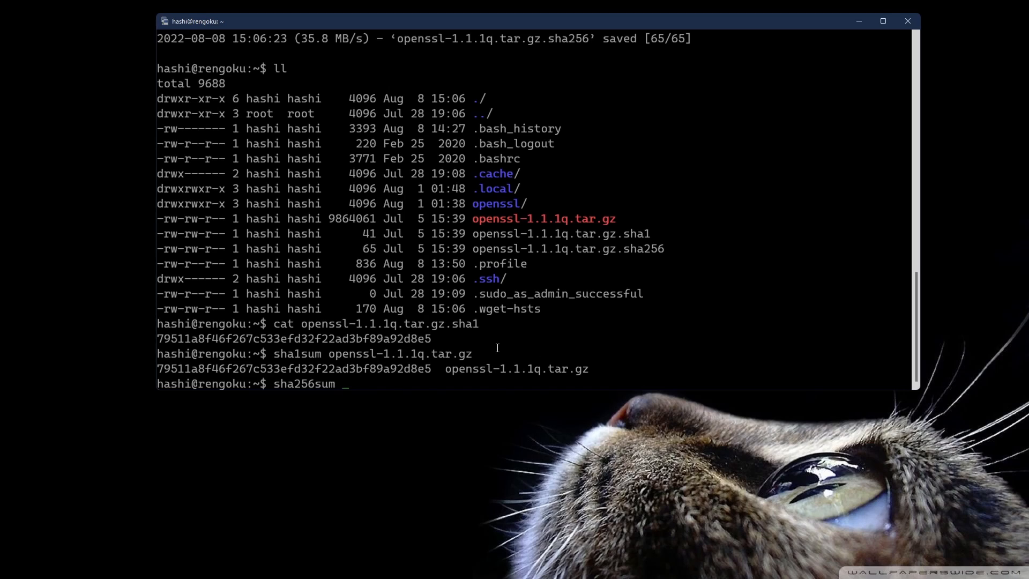
type("79511a8f46f267c533efd32f22ad3bf89a92d8e")
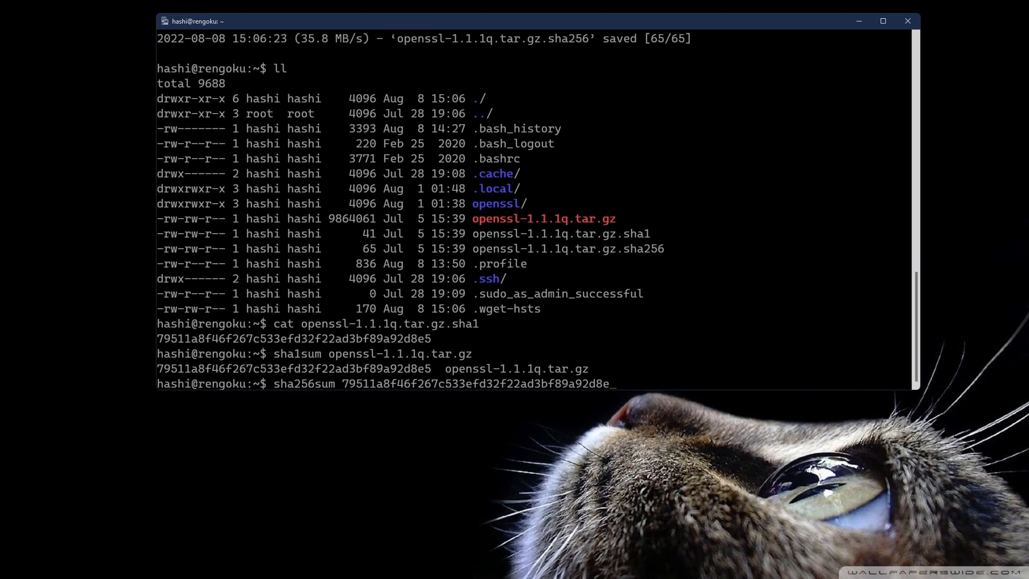
key("ctrl+u")
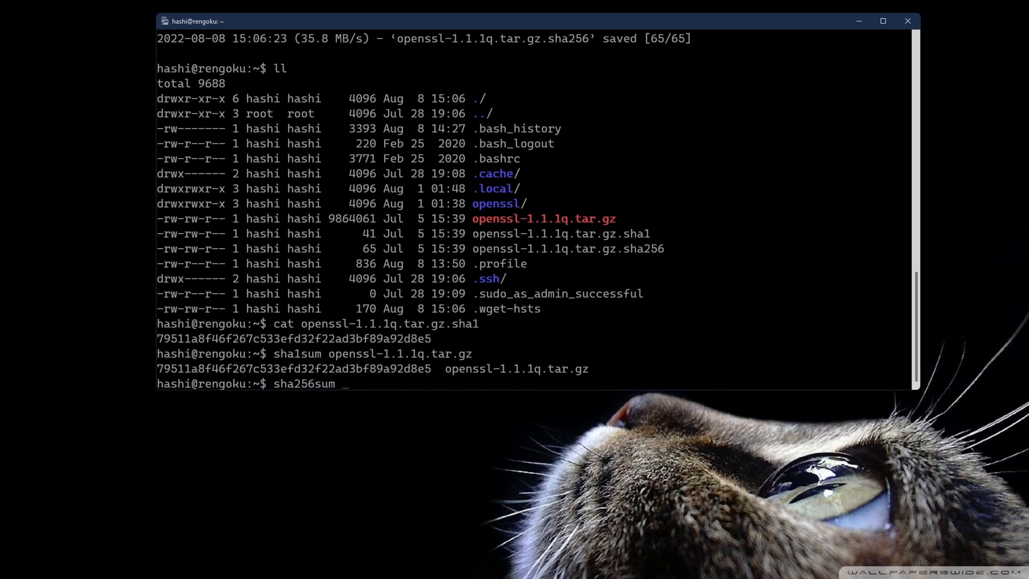
double_click(543, 218)
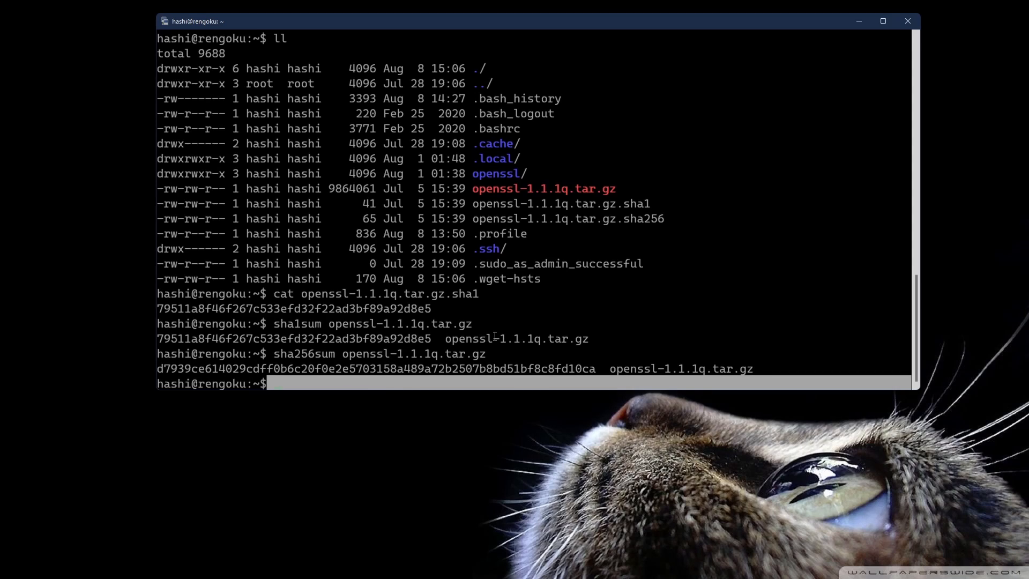
- Run sha256sum on openssl-1.1.1q.tar.gz a second time
type("ch")
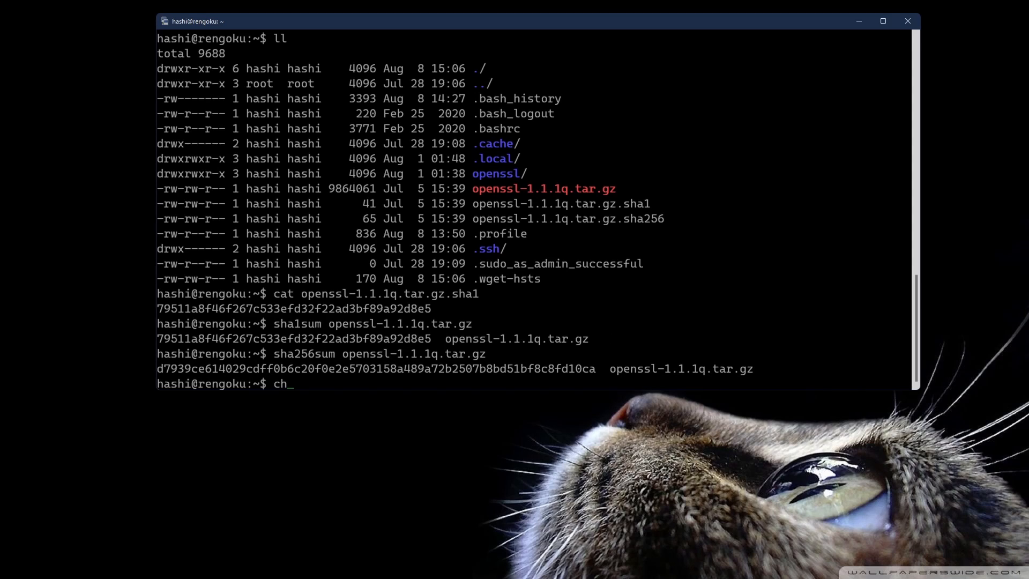
type("eck")
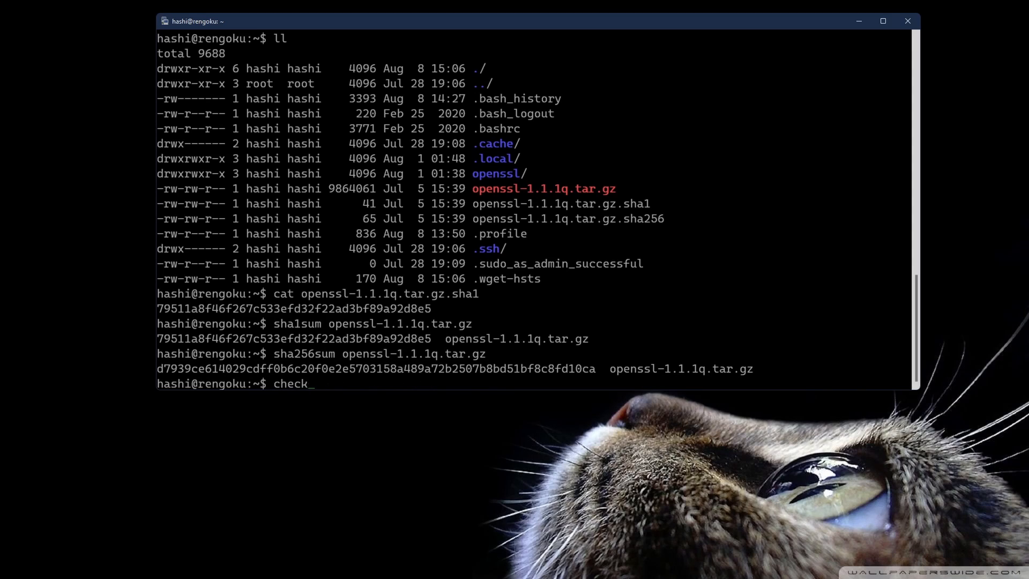
type("sha256sum")
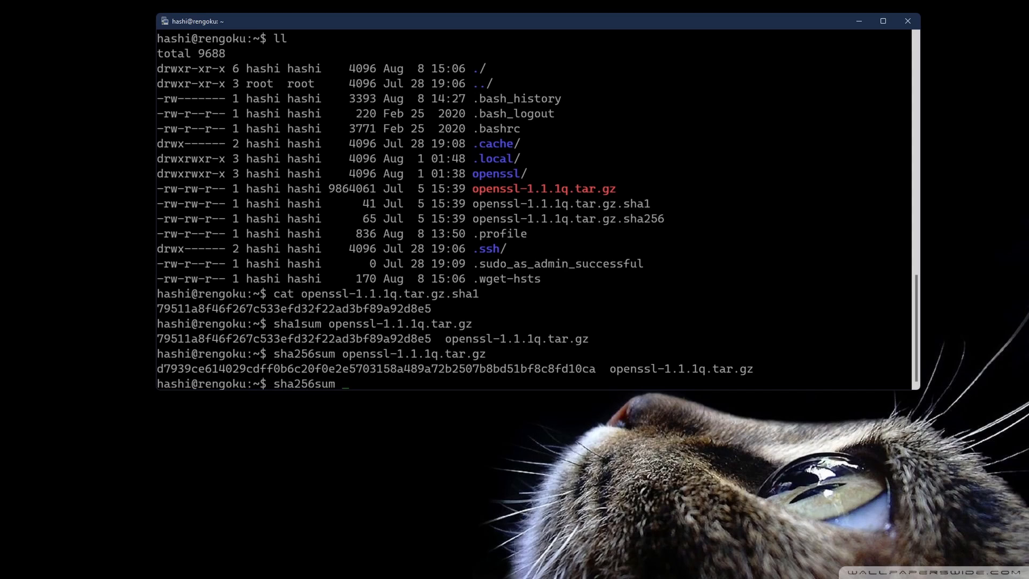
type("openssl1")
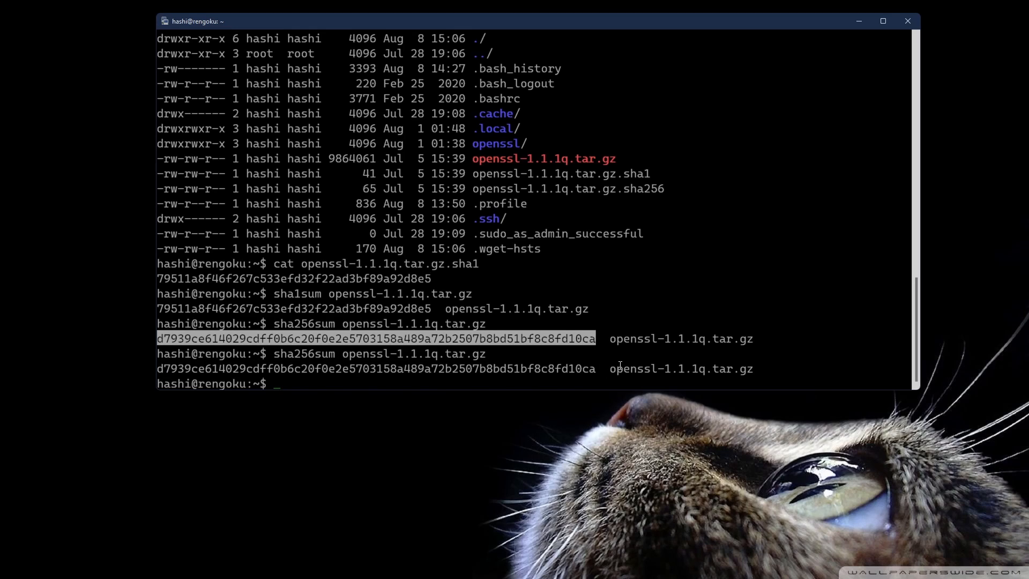
mouse_move(398, 368)
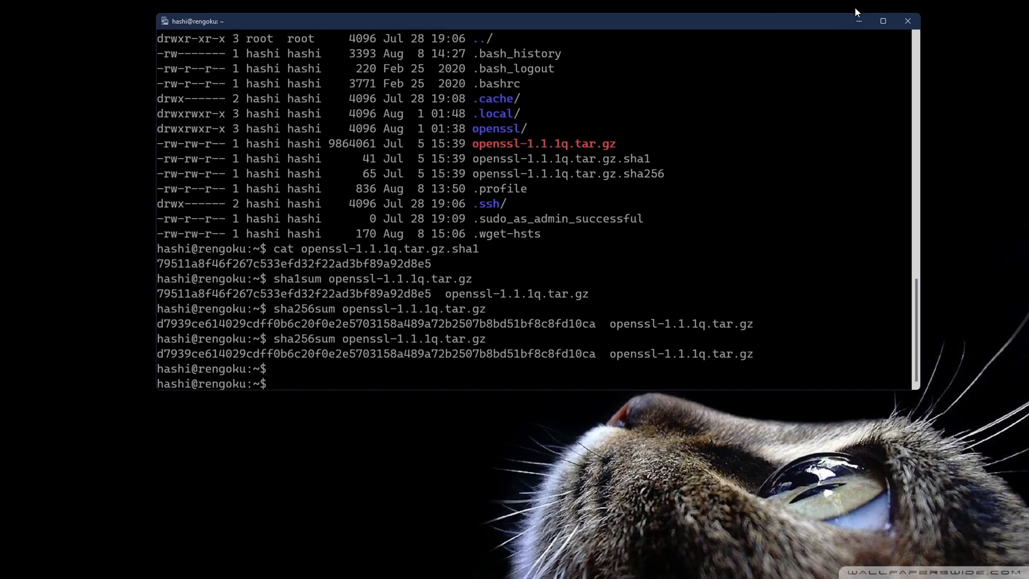
- Print openssl-1.1.1q.tar.gz.sha256, confirm it matches the computed hash, then clear
type("cat openssl-1.1.1q.tar.gz.sha256")
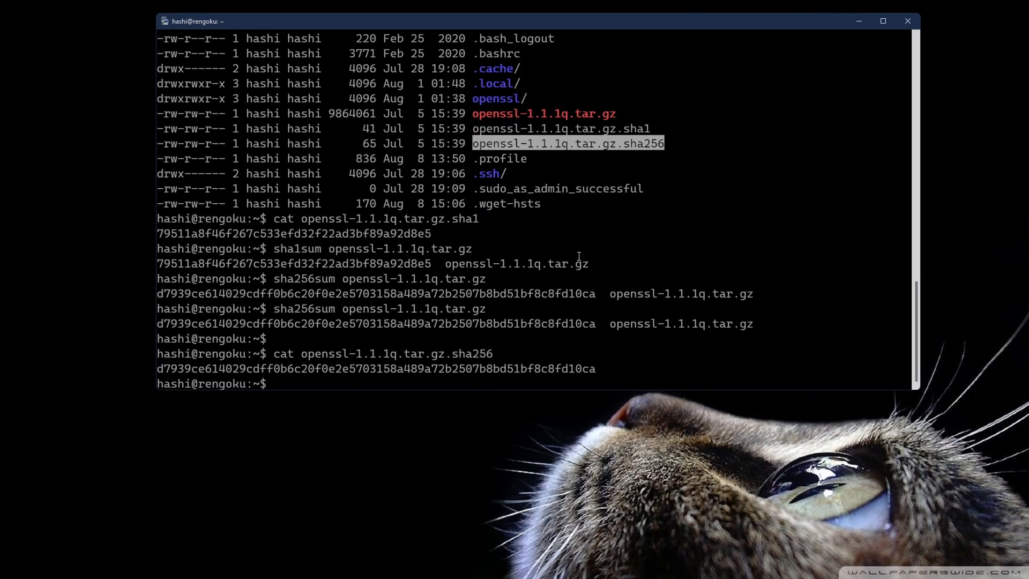
mouse_move(172, 369)
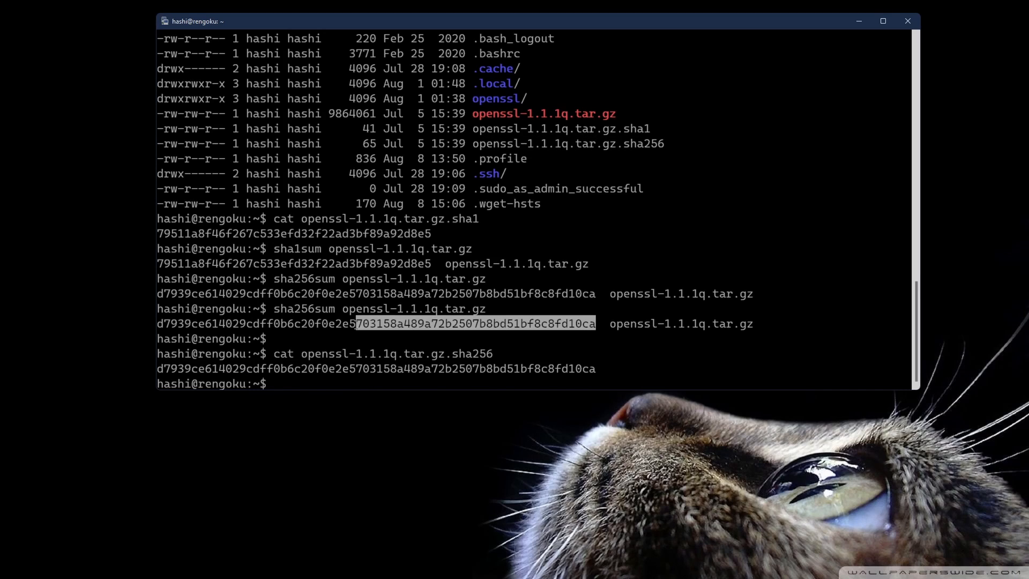
left_click(507, 343)
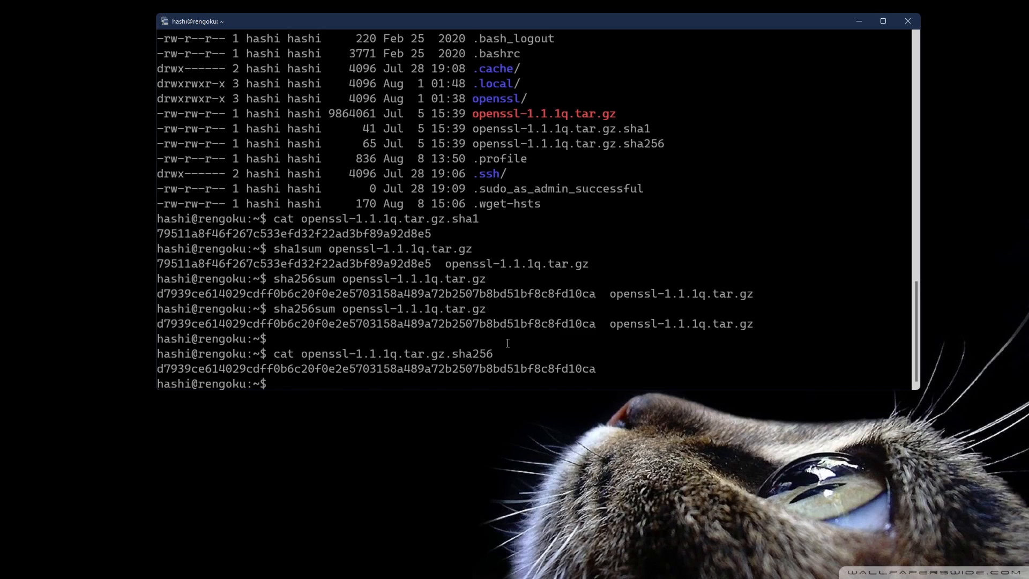
type("clear")
type("ll")
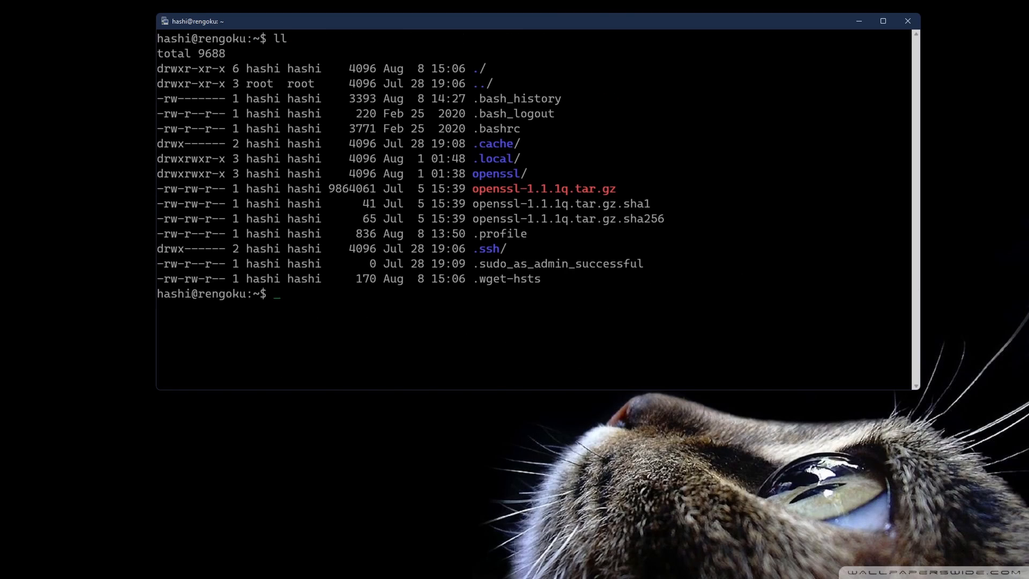
- Recompute openssl-1.1.1q.tar.gz's hash with sha256sum and print the published .sha256 file
type("sha")
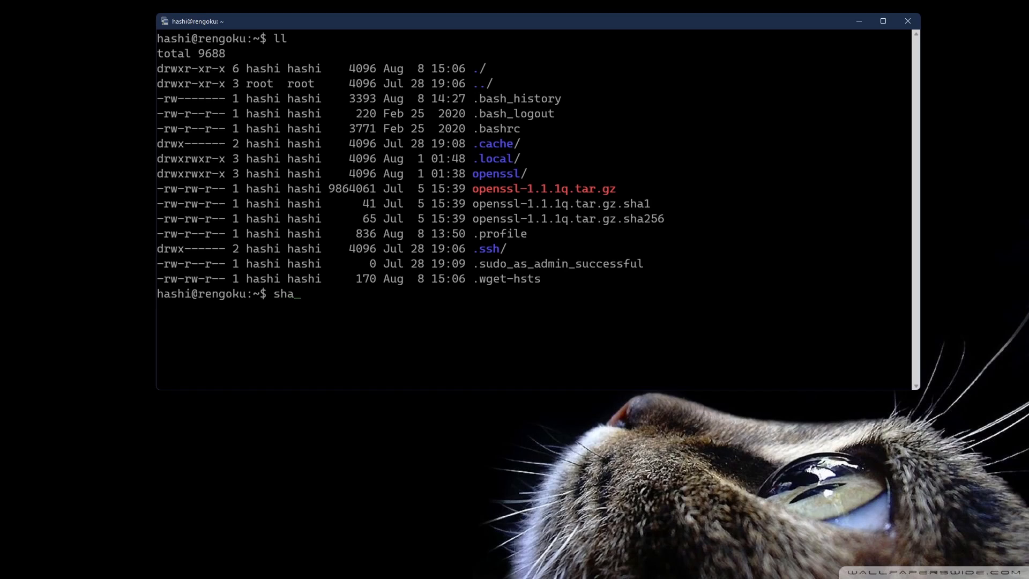
type("256sum")
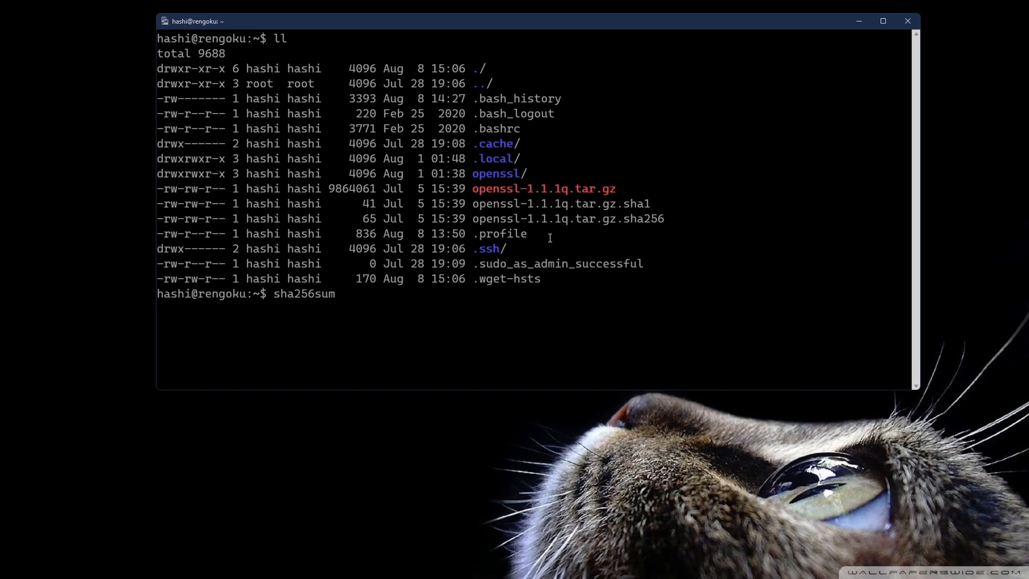
type("openssl-1.1.1q.tar.gz")
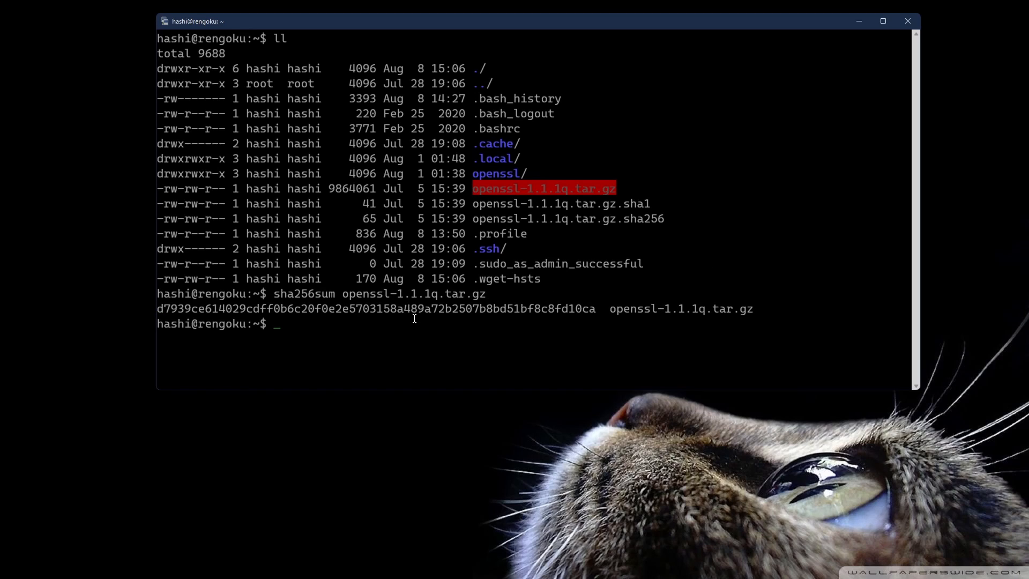
type("cat openssl-1.1.1q.tar.gz.sha256")
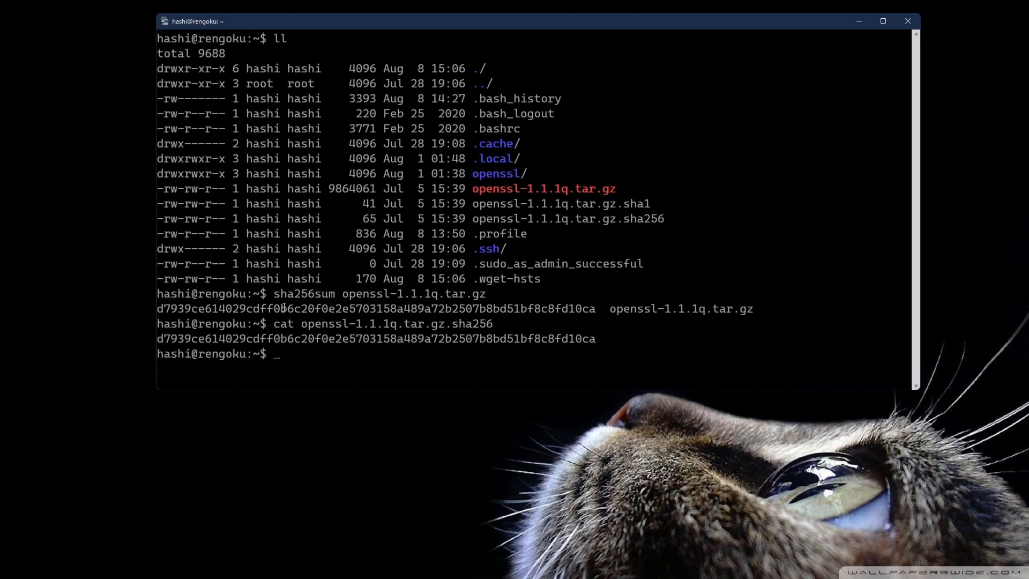
mouse_move(354, 362)
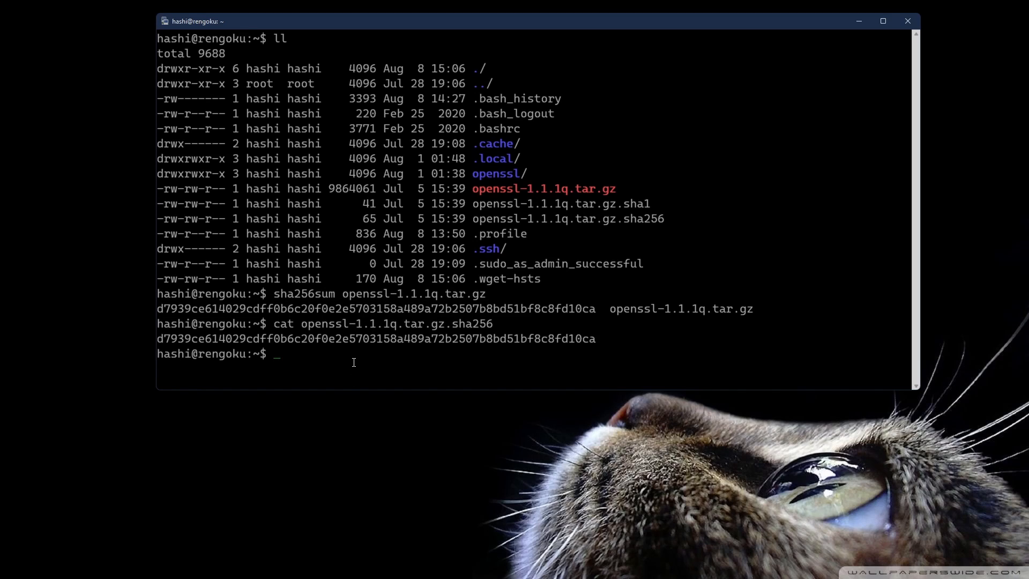
- Hash openssl-1.1.1q.tar.gz with openssl sha256 and highlight the resulting checksum for comparison
type("openssl sha")
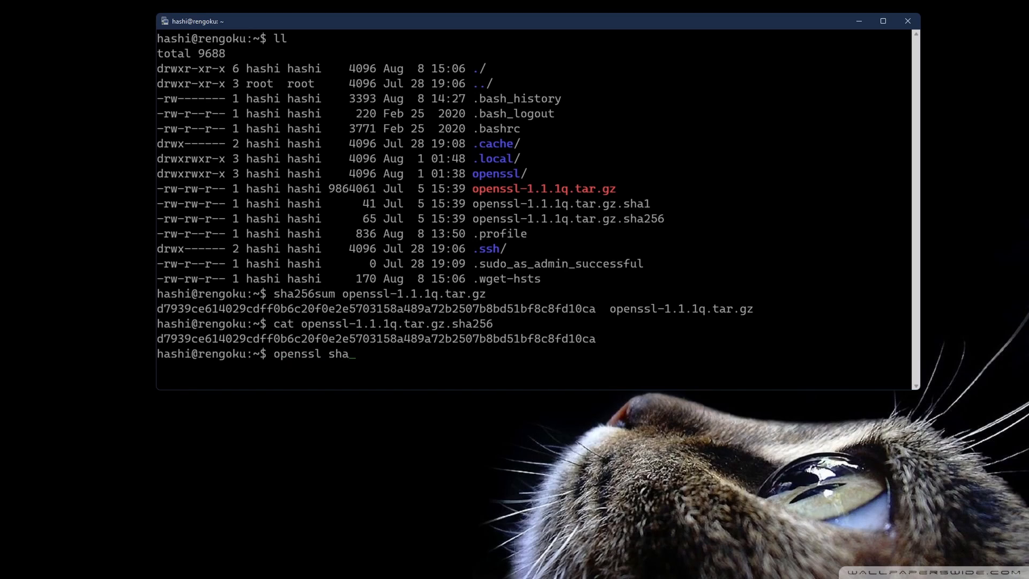
type("256 p")
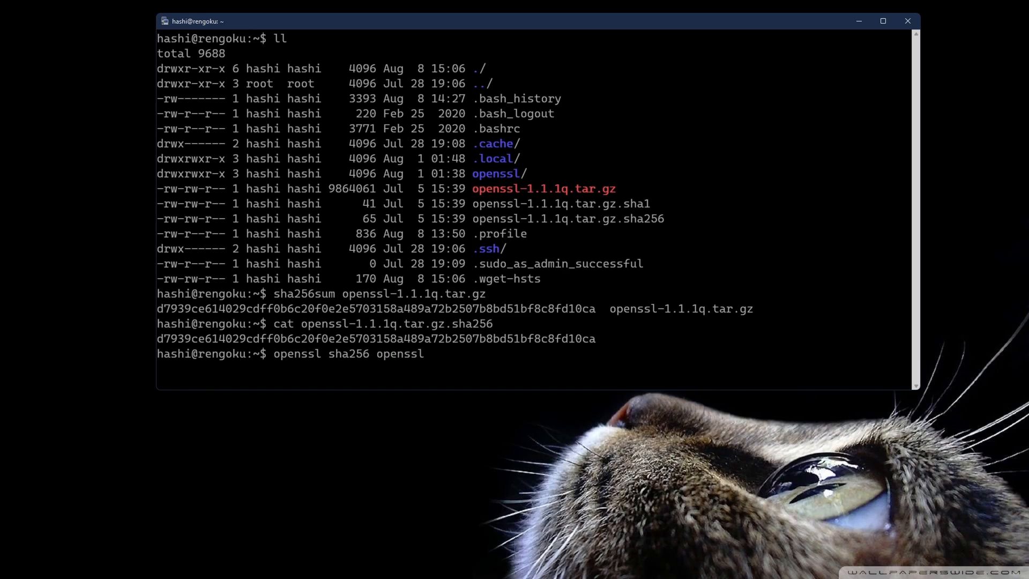
type("-1.1.1q.tar.gz")
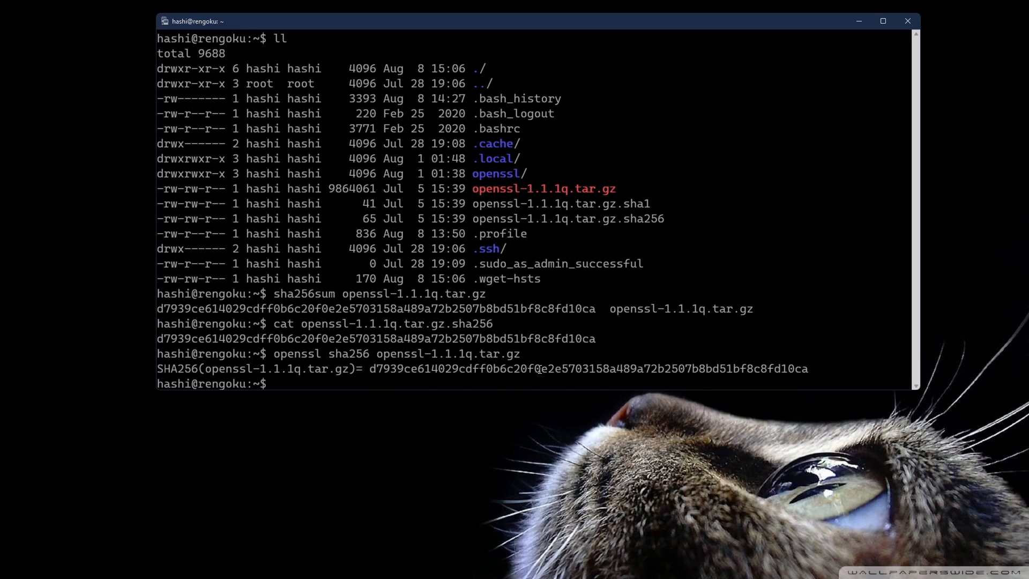
left_click_drag(369, 368, 808, 368)
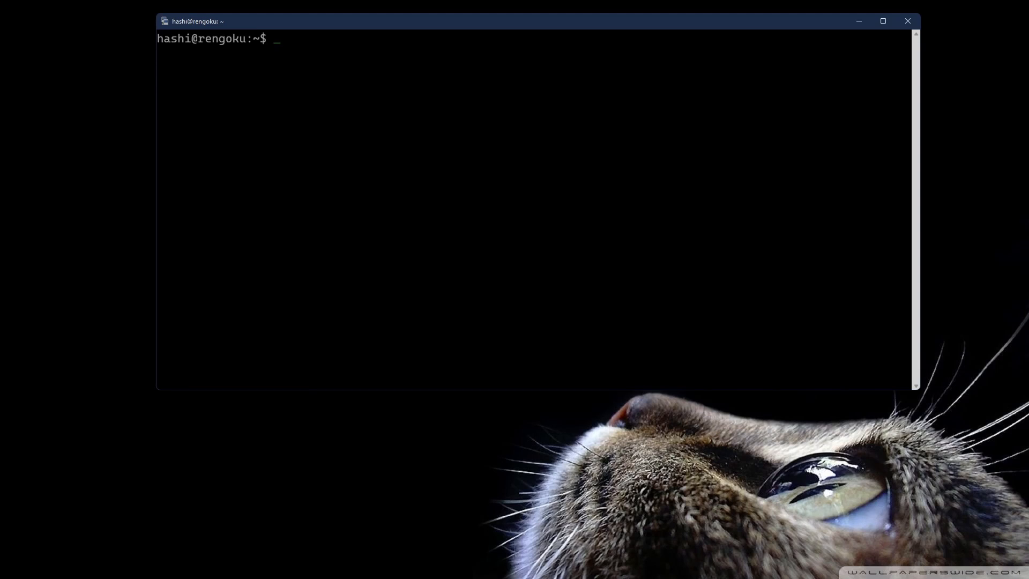
- Write the tarball's hex SHA256 hash to openssl.sha256 using openssl sha256 -hex -out
type("openssl -")
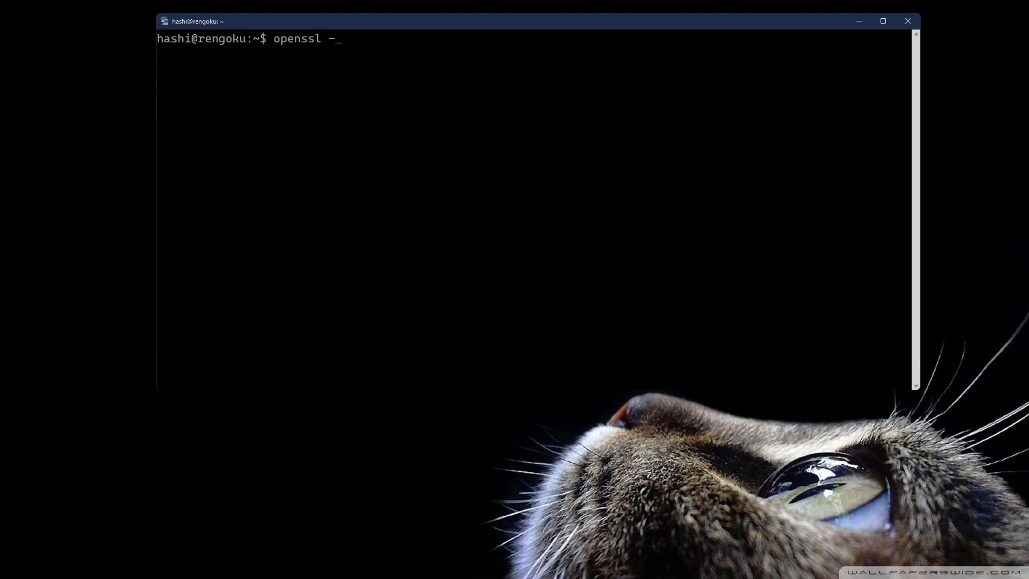
type("sha256")
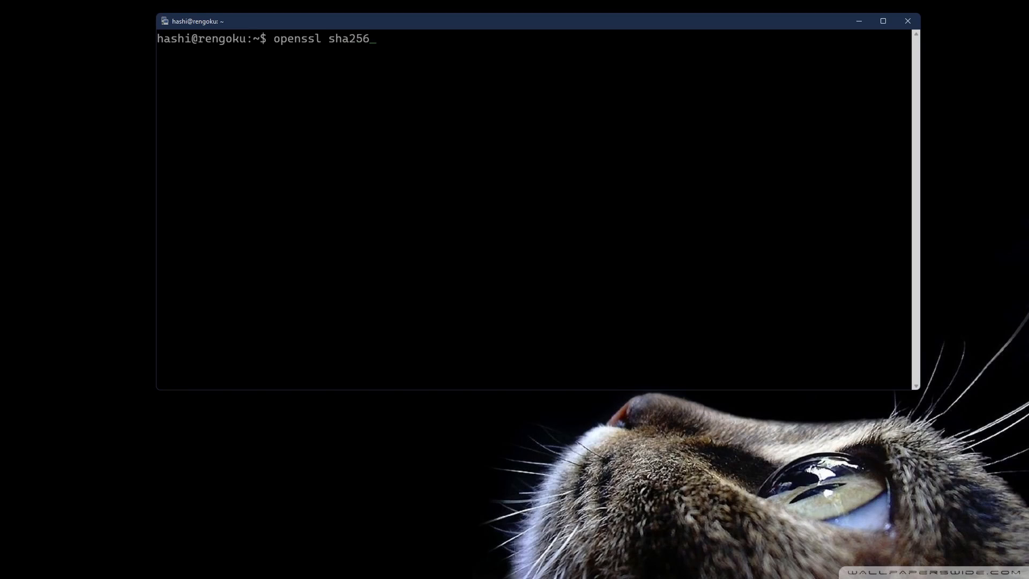
type("-hex -")
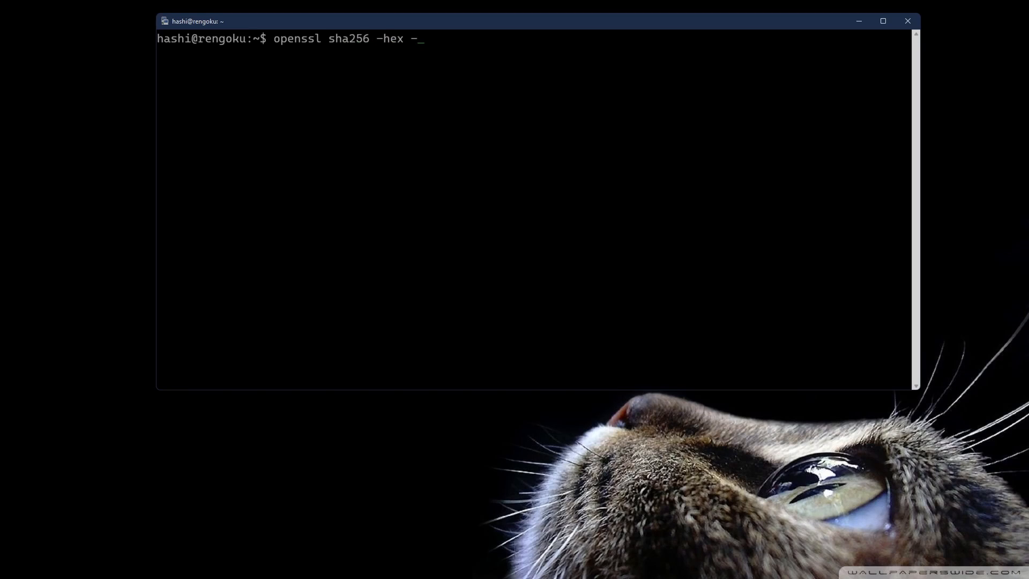
type("out openssl.sha256 openssl")
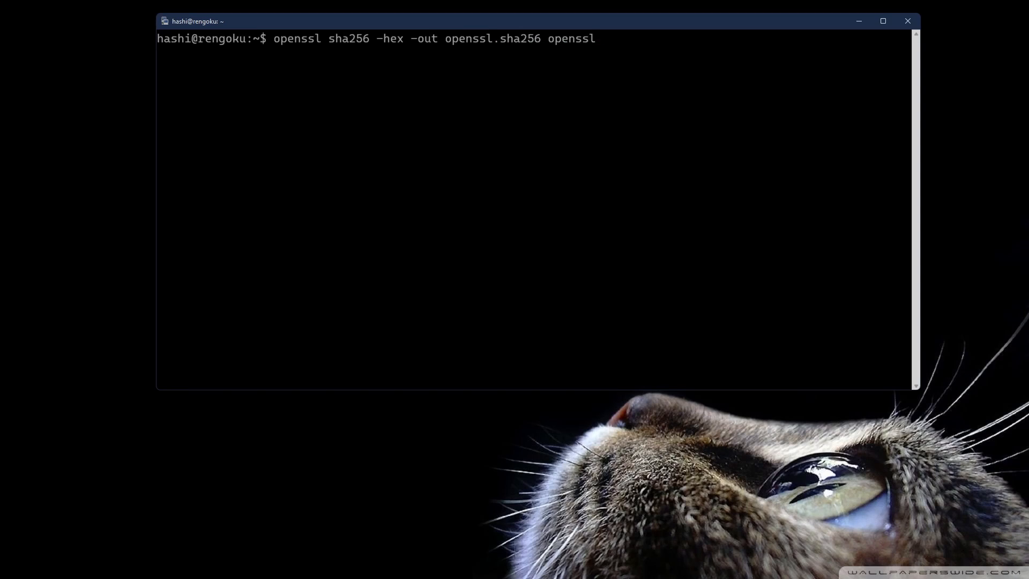
type("-1.1.1q.tar.gz")
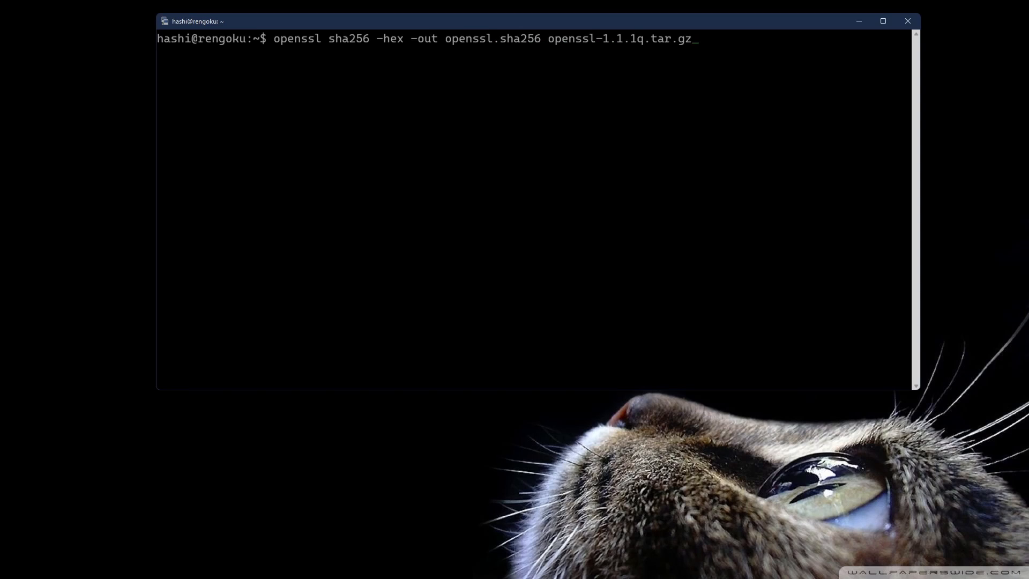
- Print openssl.sha256 and openssl-1.1.1q.tar.gz.sha256, highlight the hash, and clear the screen
type("cat")
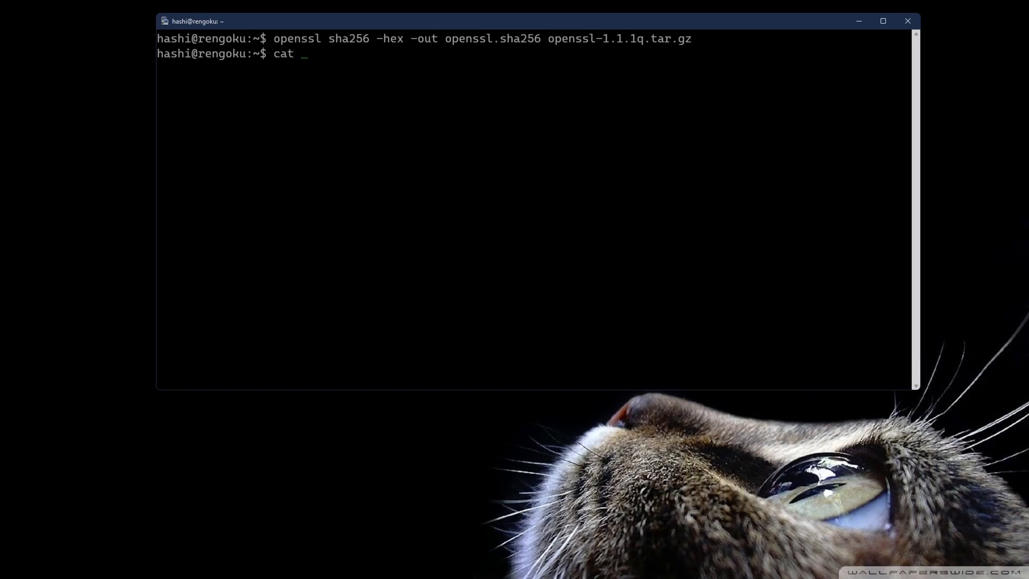
type("openssl.sha256")
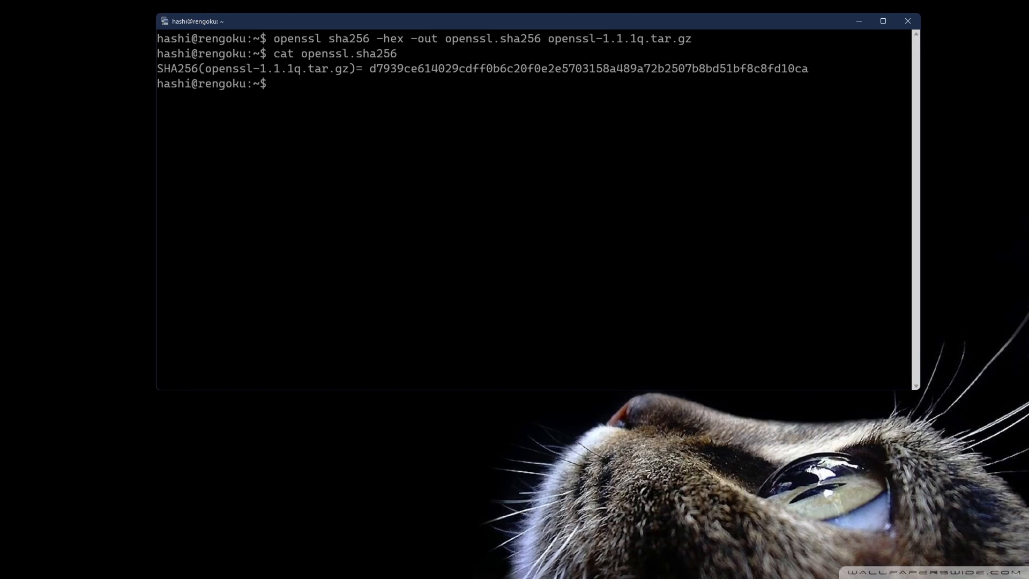
type("cat")
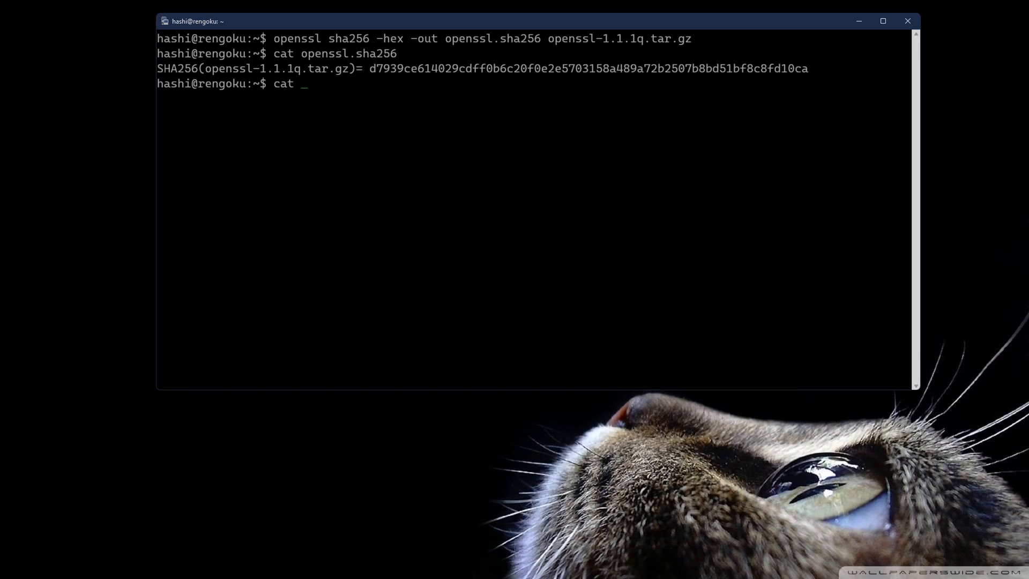
type("openssl-1.1.1q.tar.gz")
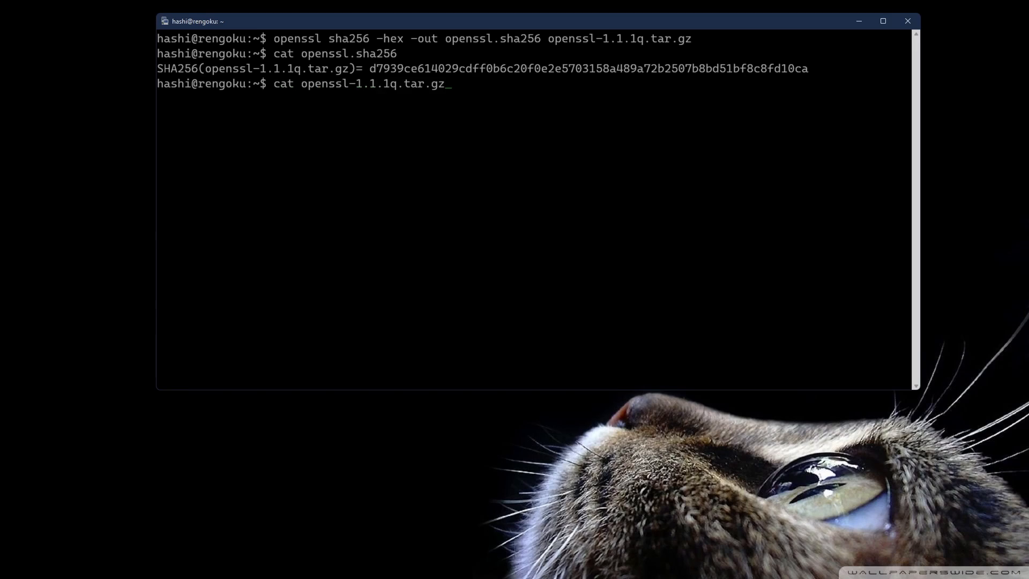
type(".sha256")
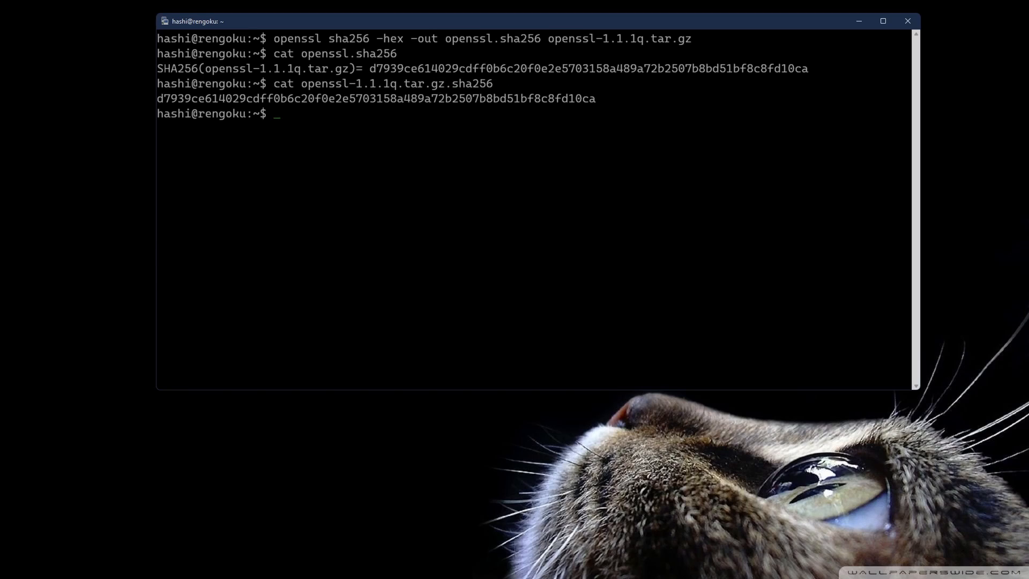
left_click_drag(157, 98, 596, 98)
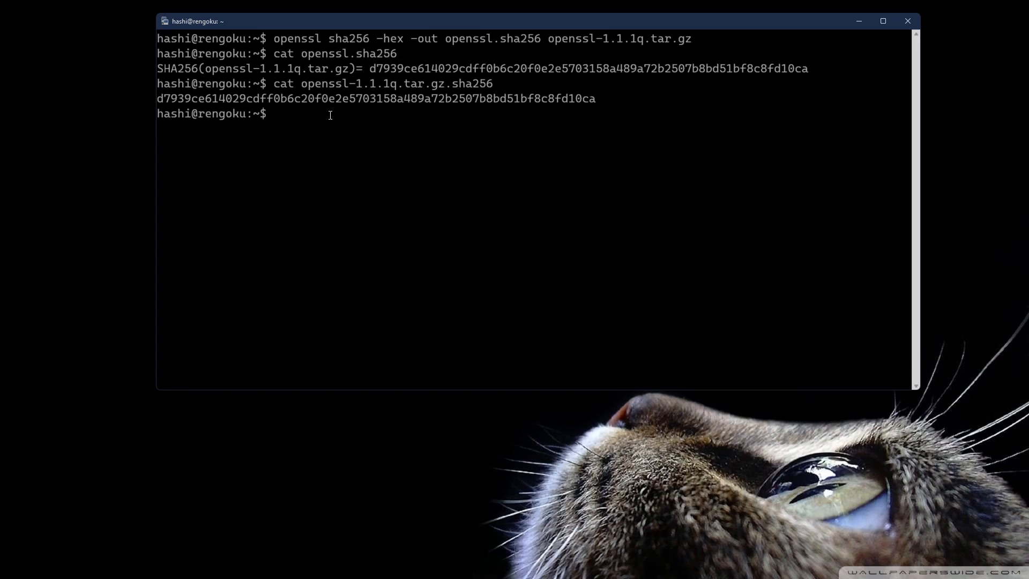
type("cle")
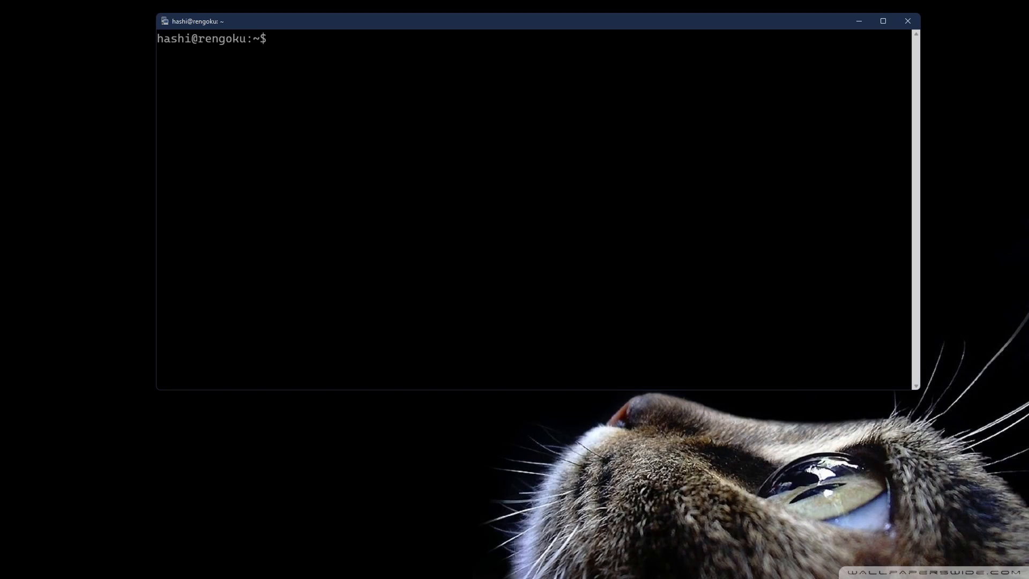
- Echo "Cat's are cute, they're purr-fect!" into Cats.txt and print Cats.txt back
type("echo")
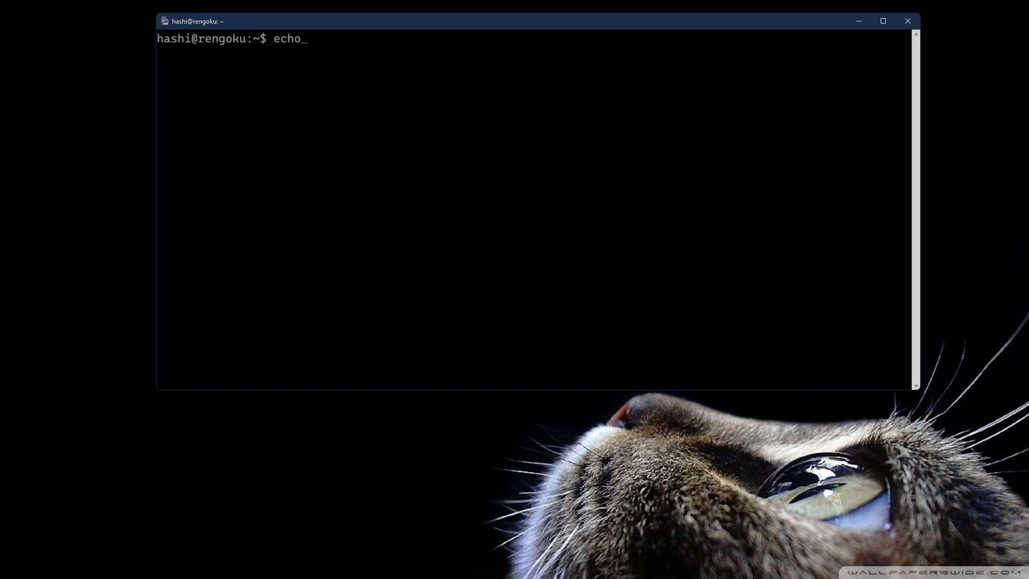
type("\"Cat")
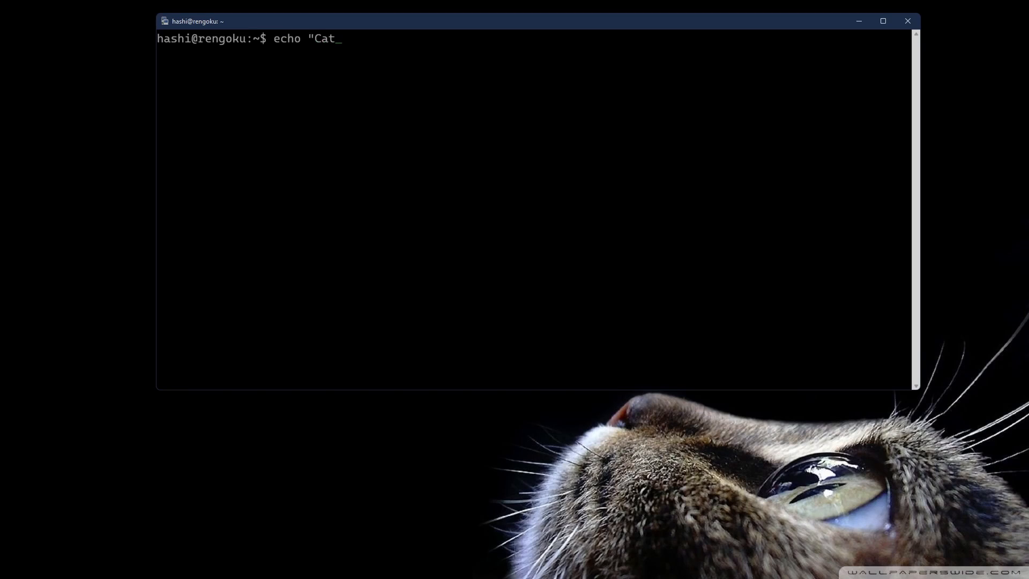
type("'s are ci")
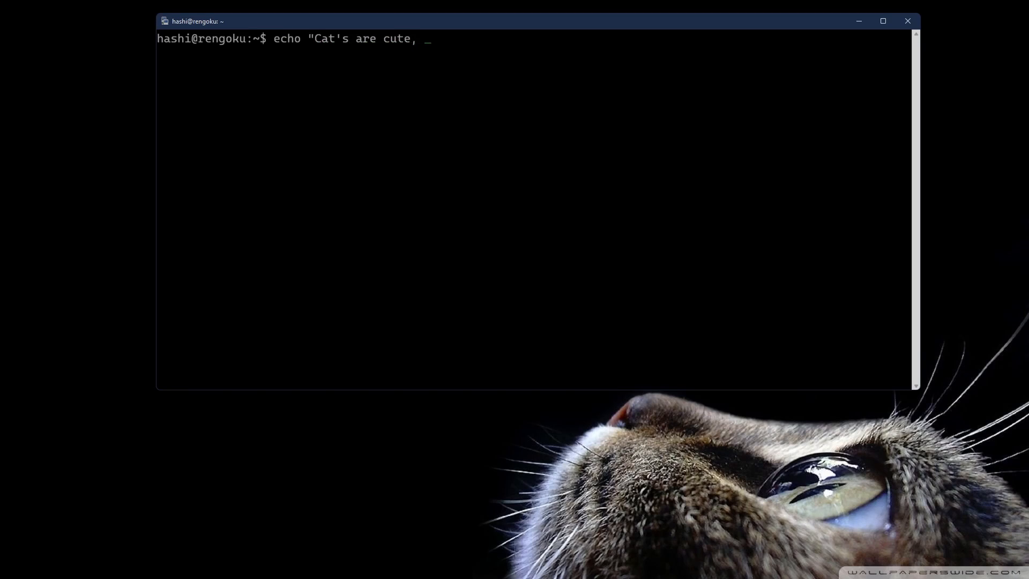
type("they're pu")
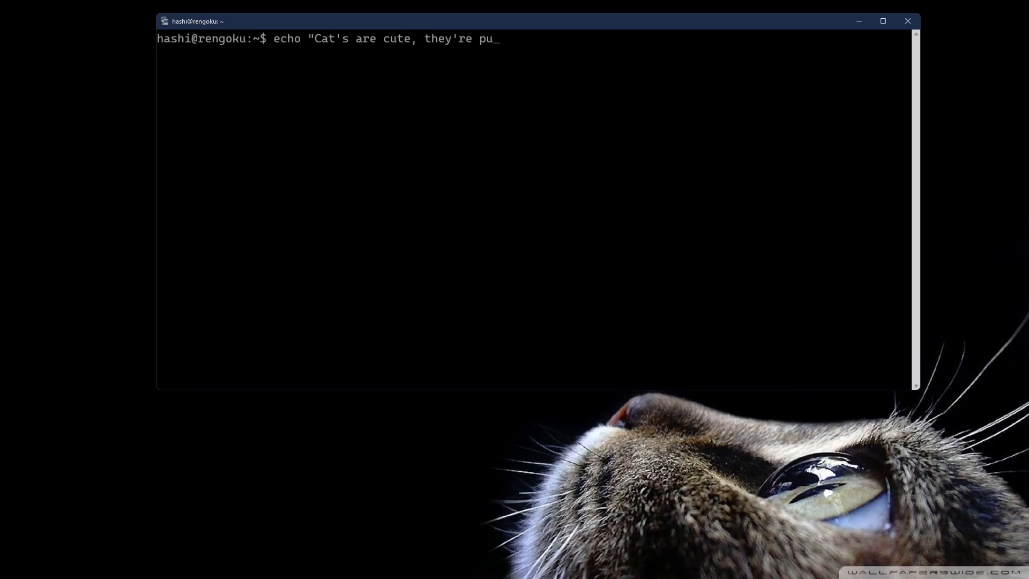
type("rr-fect!\" >")
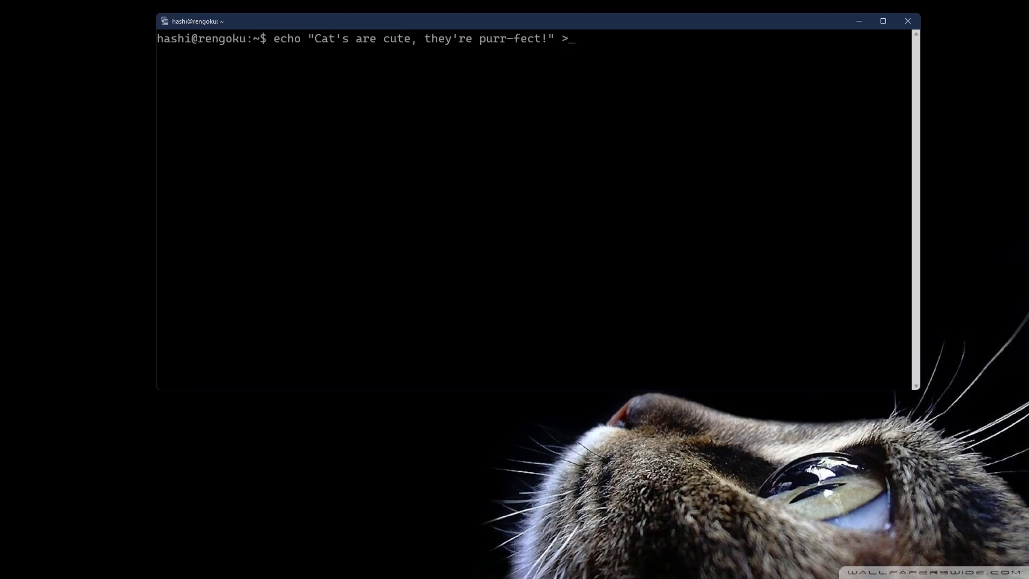
type("Cats.txt")
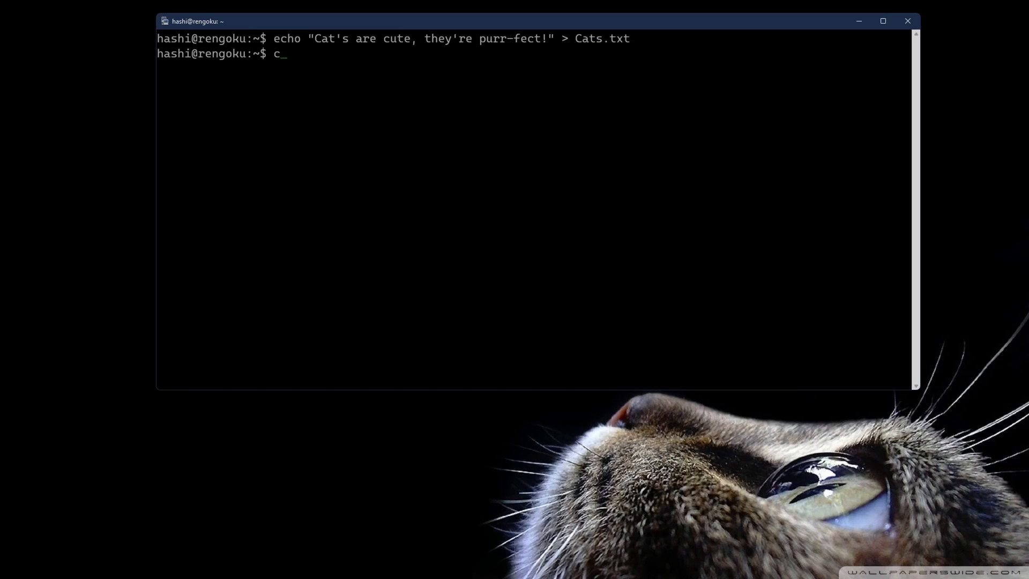
type("at Cats.txt")
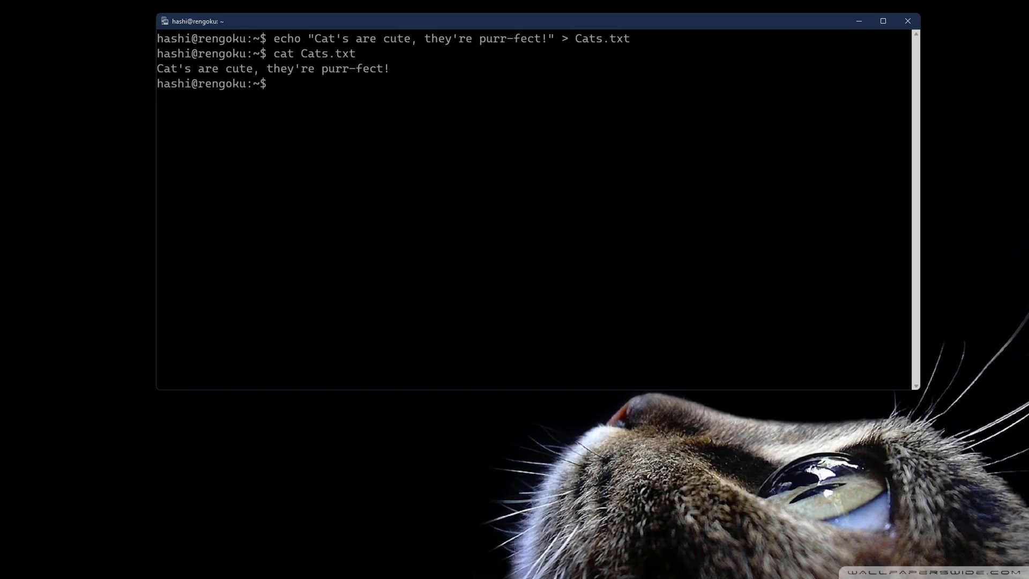
type("openssl")
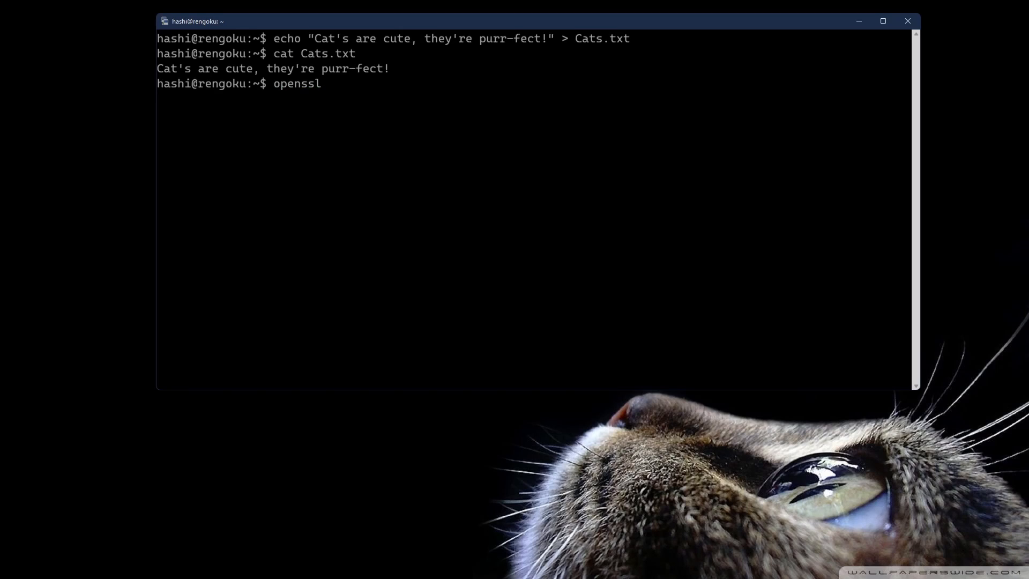
- Write Cats.txt's hex SHA256 hash to Cats.sha256 with openssl sha256
type("sha256")
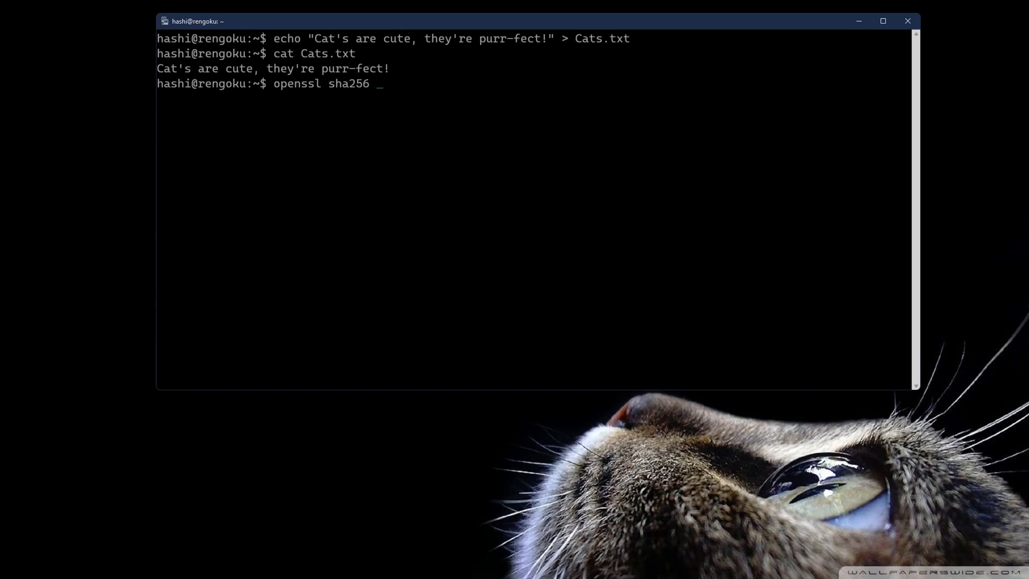
type("-hex -out")
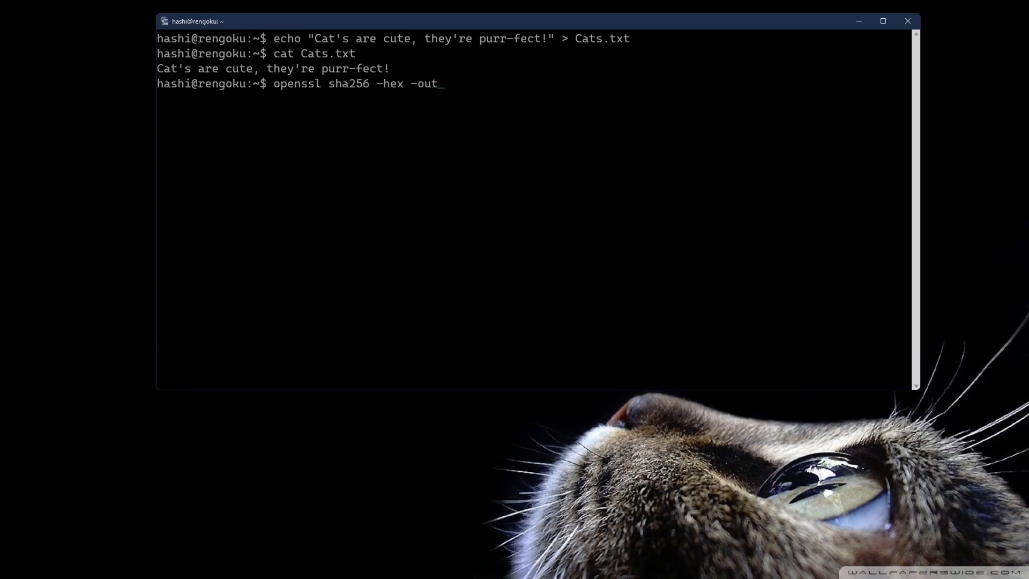
type("Cats.sh")
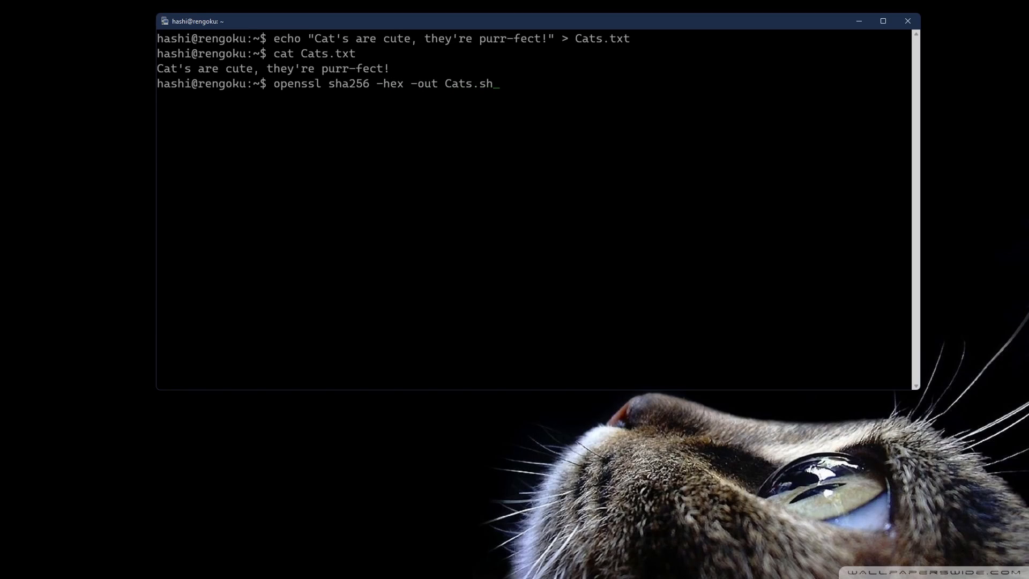
type("a256")
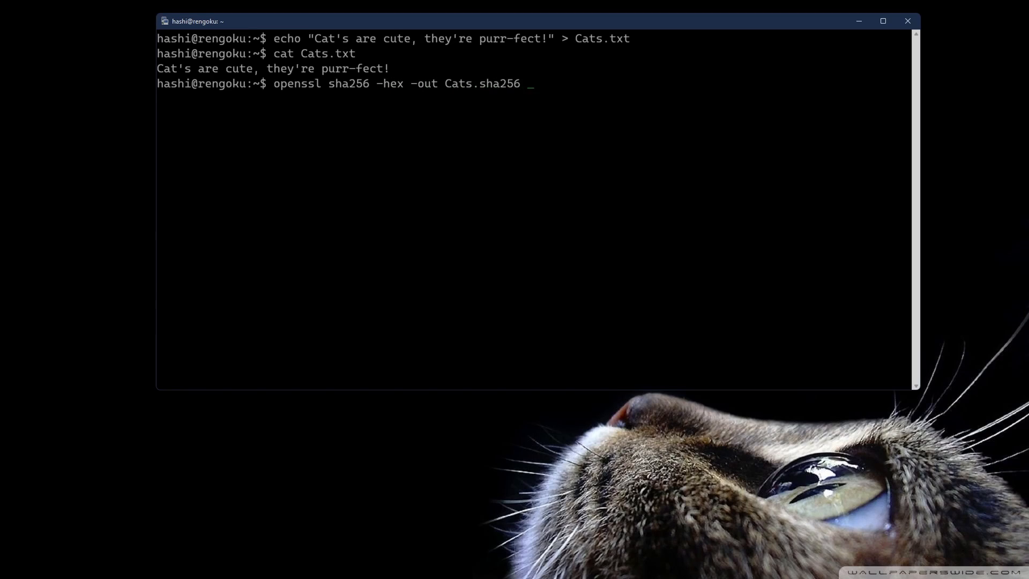
type("Cats.txt")
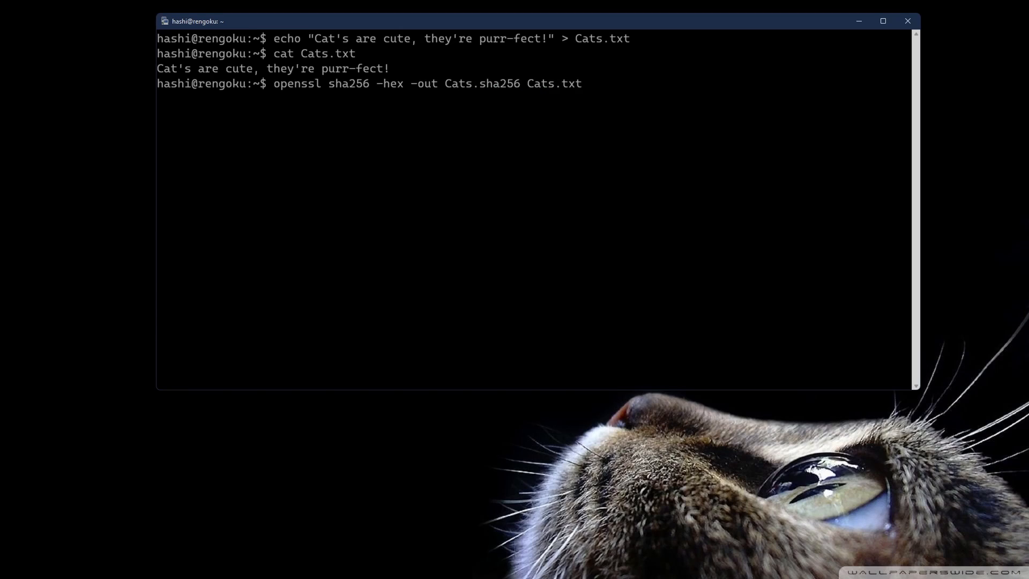
- Enter cat Cats.sha256 to display the generated checksum
type("cat")
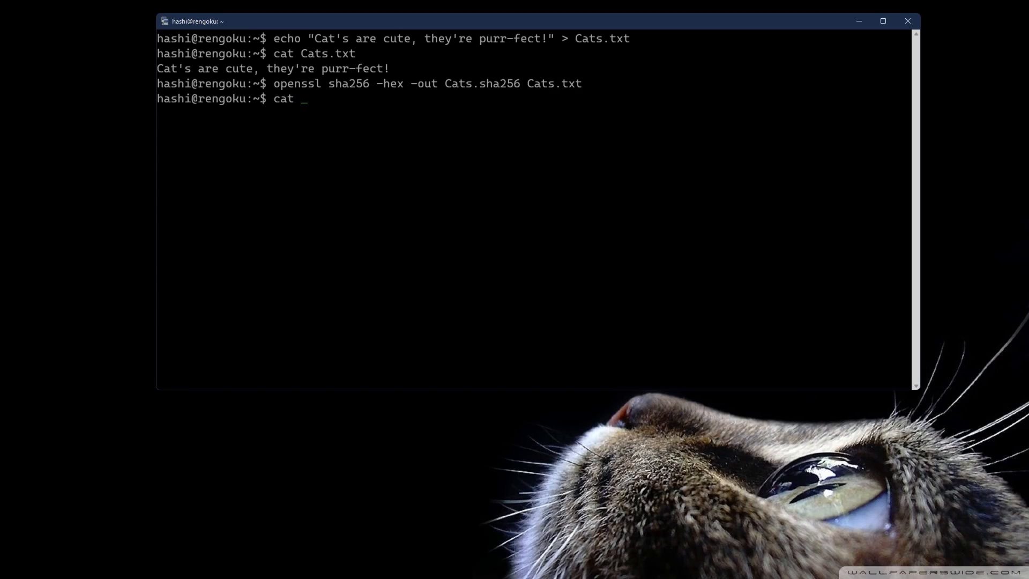
type("Ca")
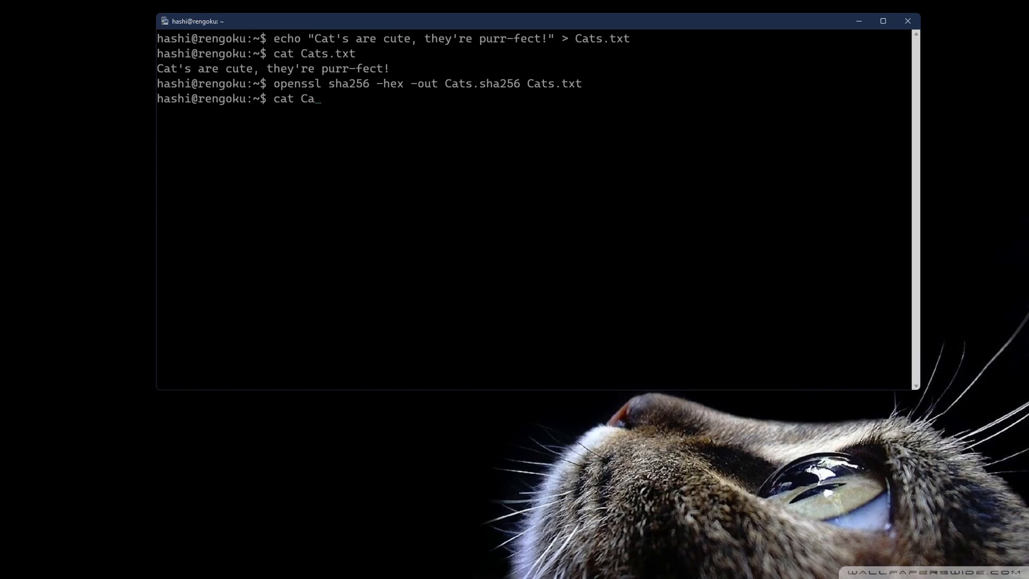
type("ts.sha256")
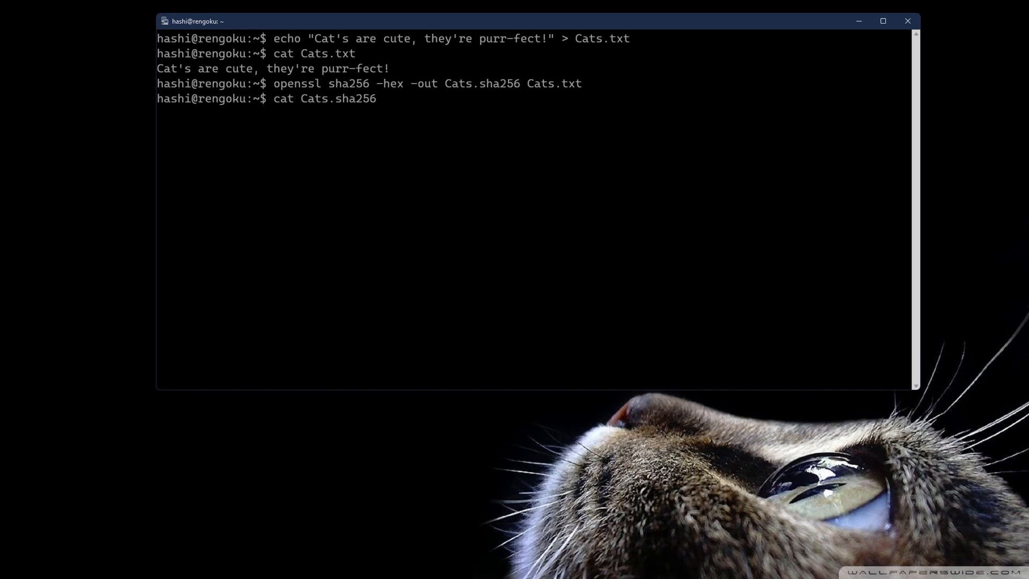